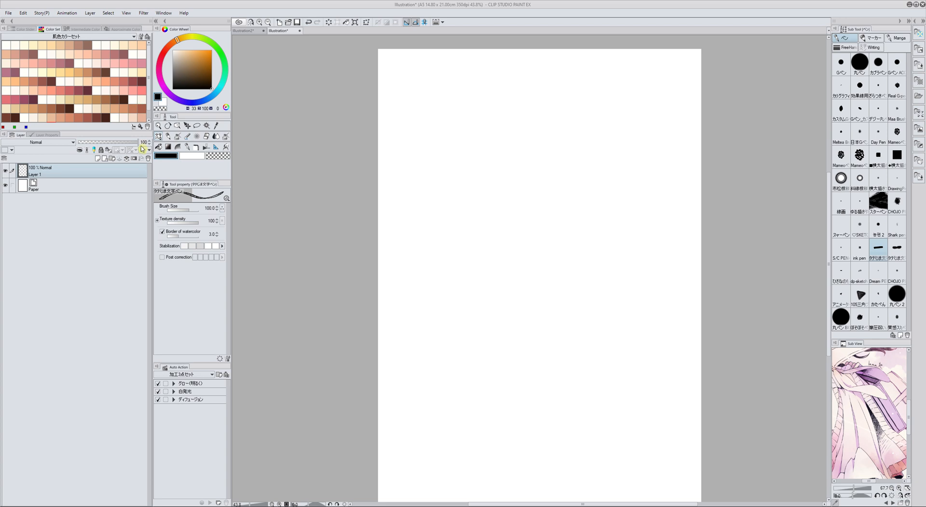
mouse_move(109, 273)
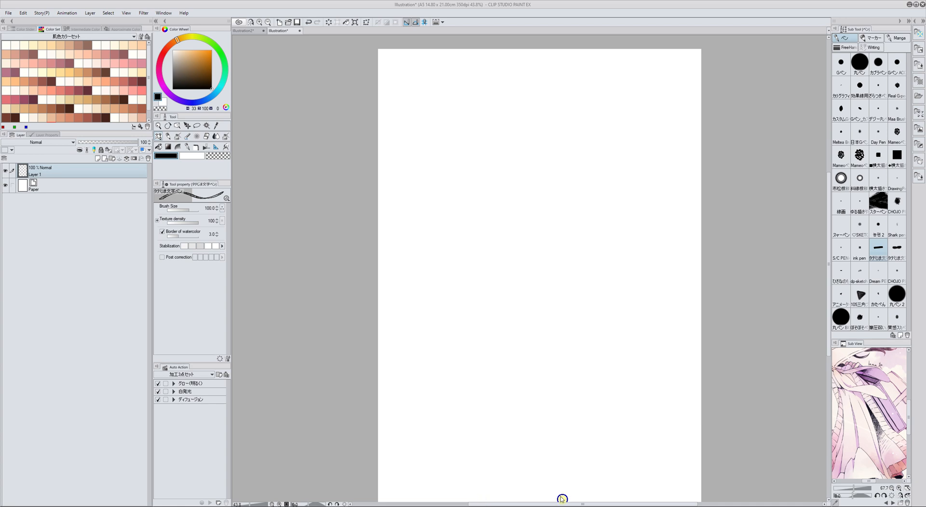
mouse_move(525, 477)
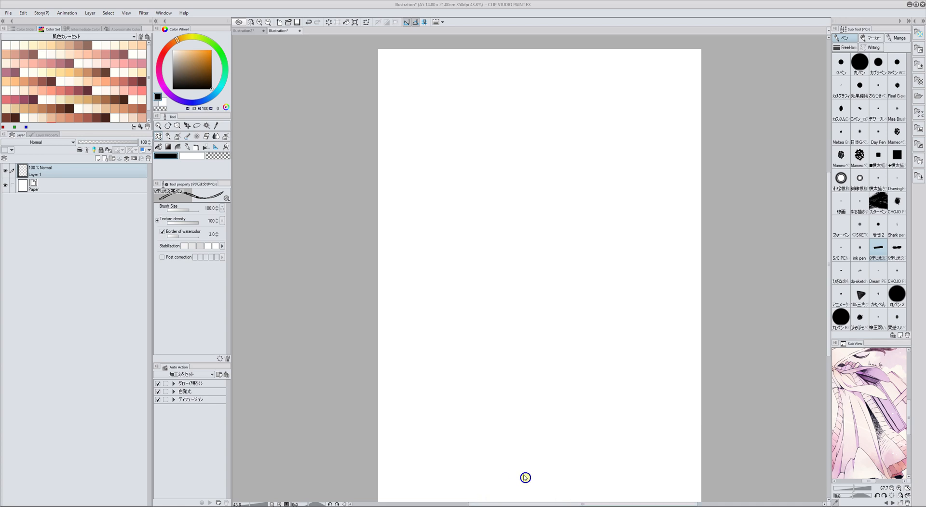
mouse_move(522, 466)
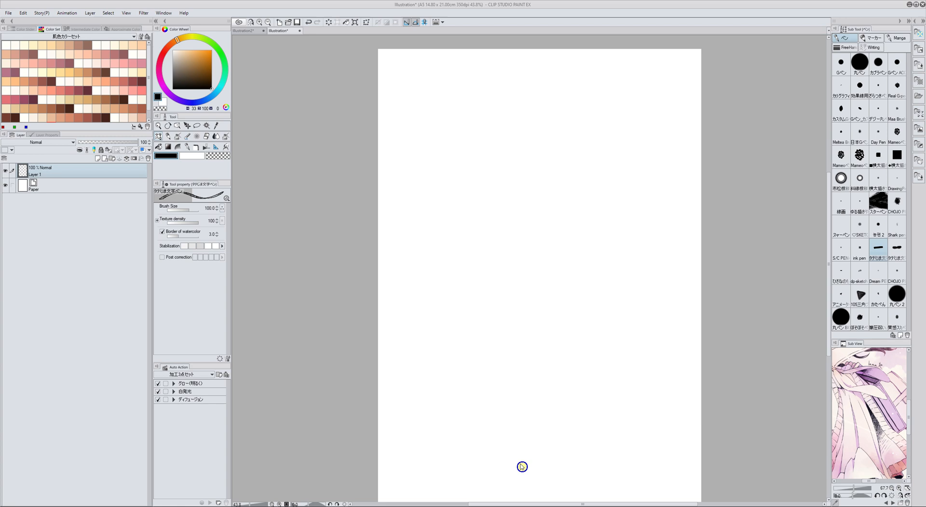
mouse_move(831, 259)
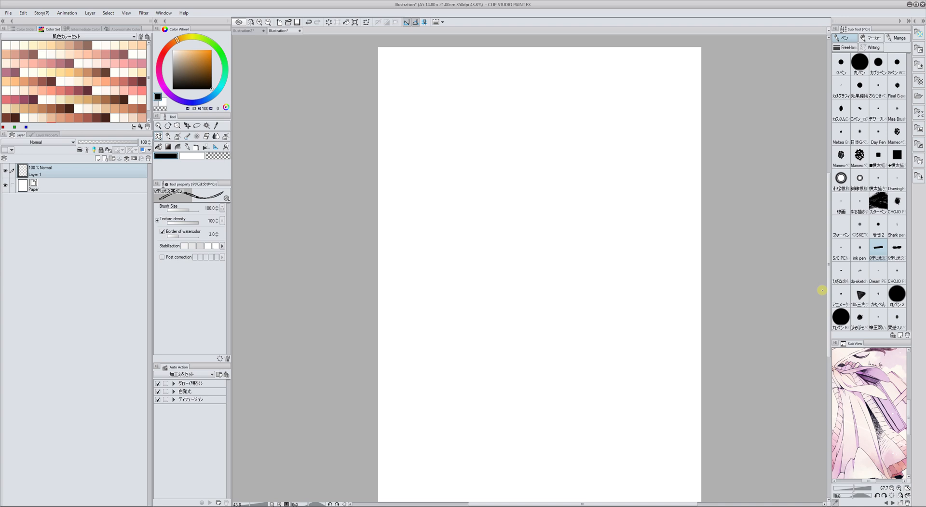
mouse_move(375, 260)
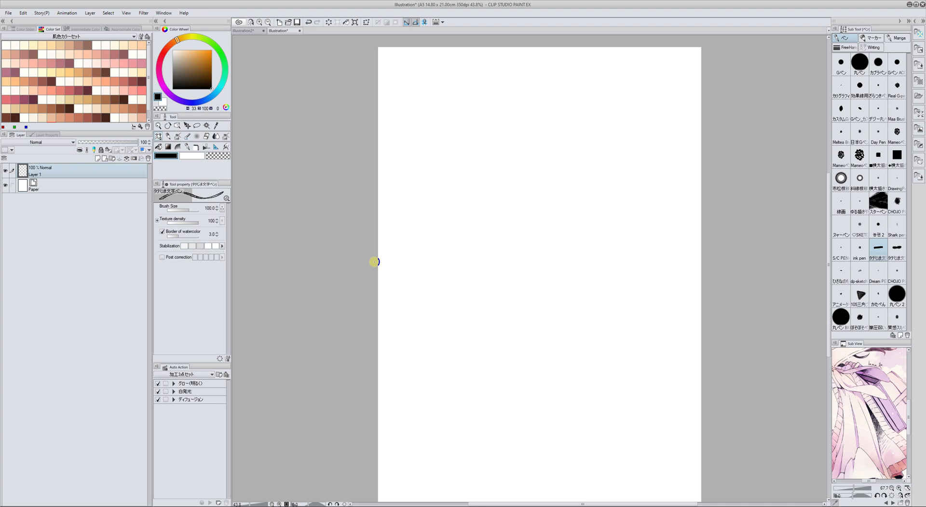
mouse_move(829, 267)
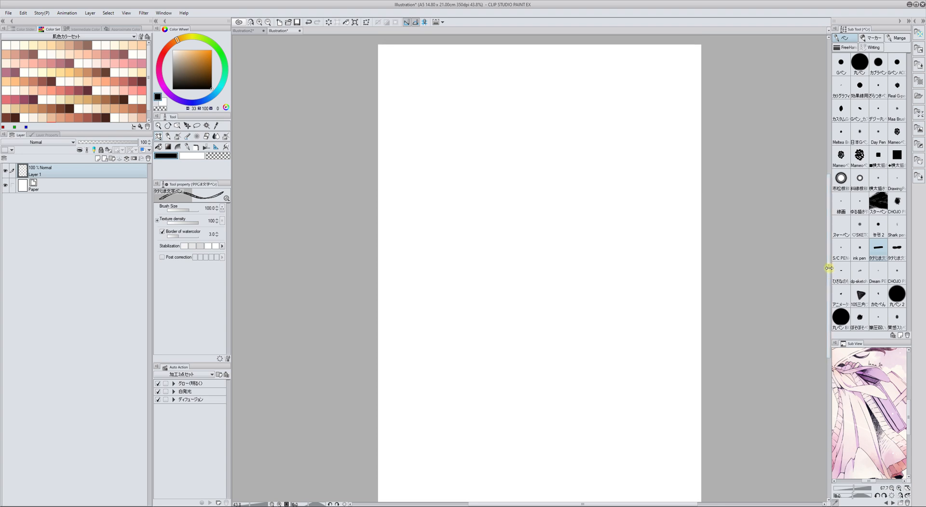
mouse_move(812, 259)
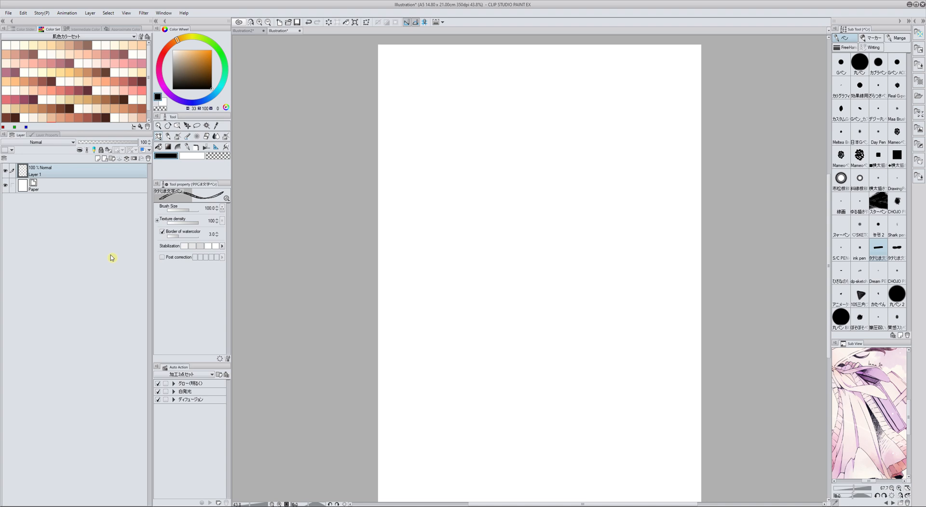
mouse_move(418, 156)
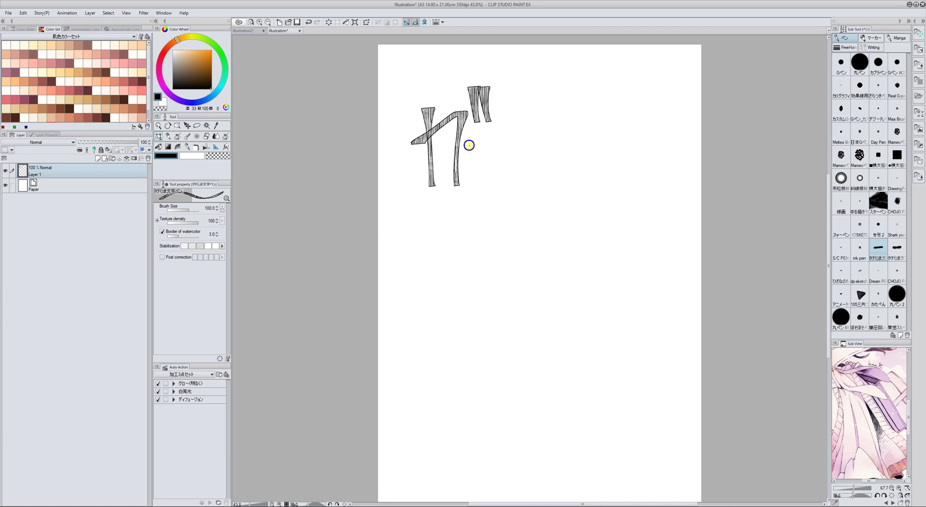
Draw the hatched strokes of the 'ガーン' sound effect with the textured pen on Layer 1.
drag(469, 146, 618, 244)
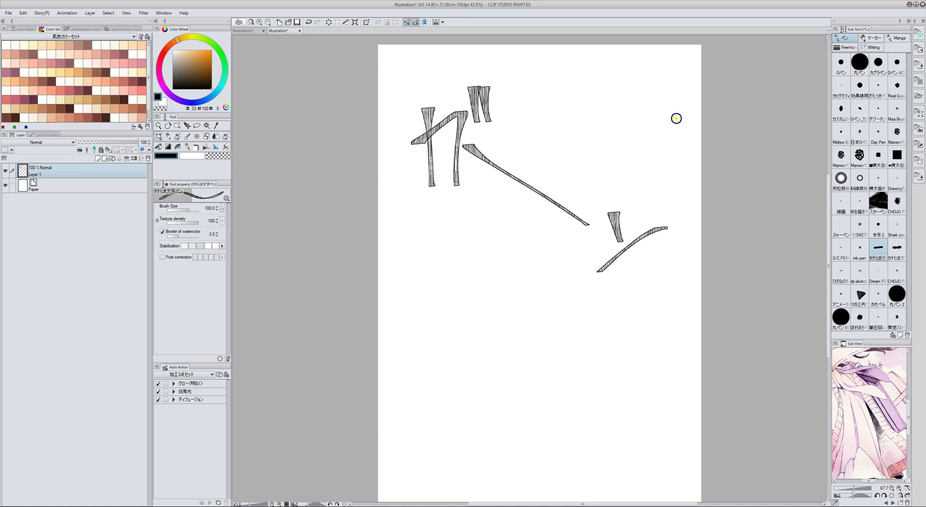
click(897, 63)
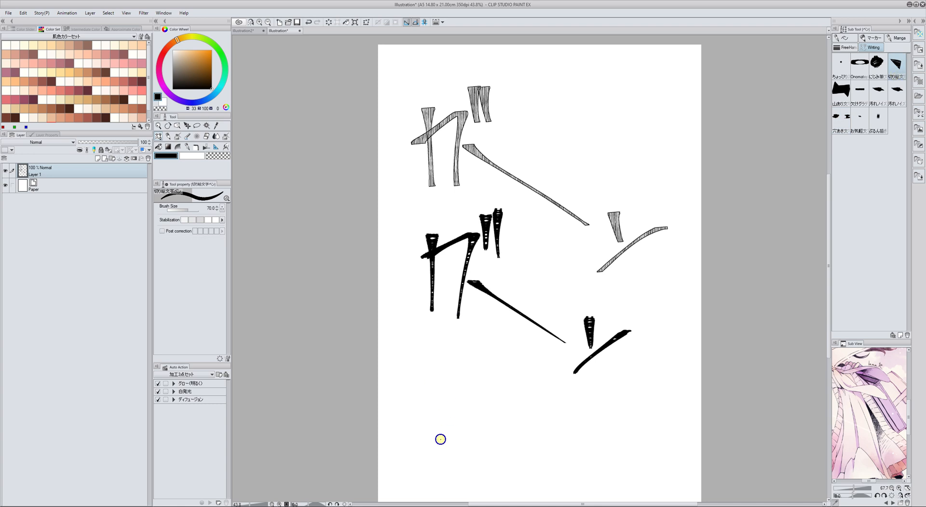
Draw a heart outline and a handwritten signature beside it at the lower left.
drag(441, 439, 435, 446)
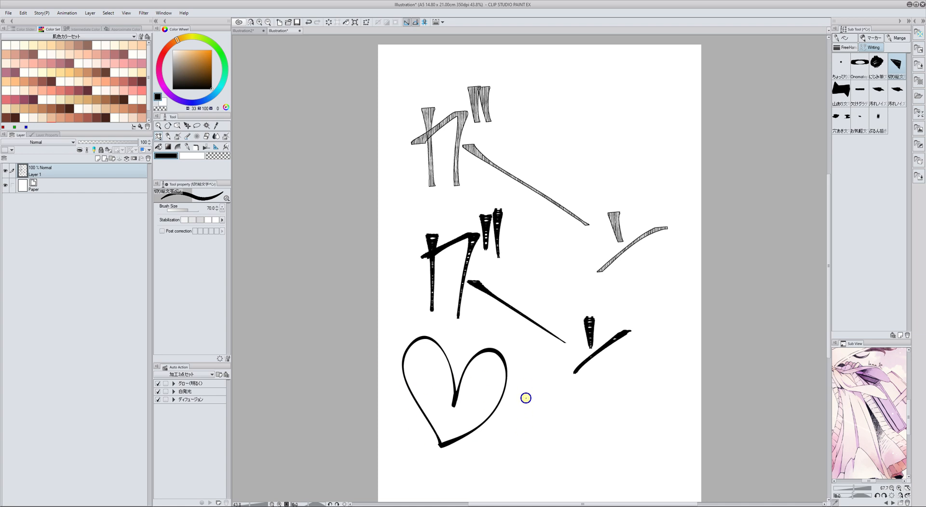
drag(525, 396, 582, 436)
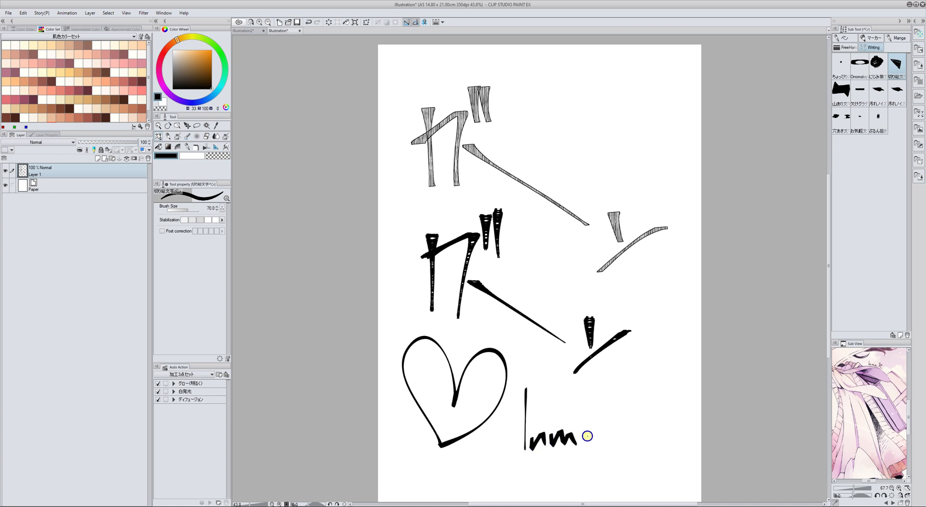
drag(585, 425, 635, 418)
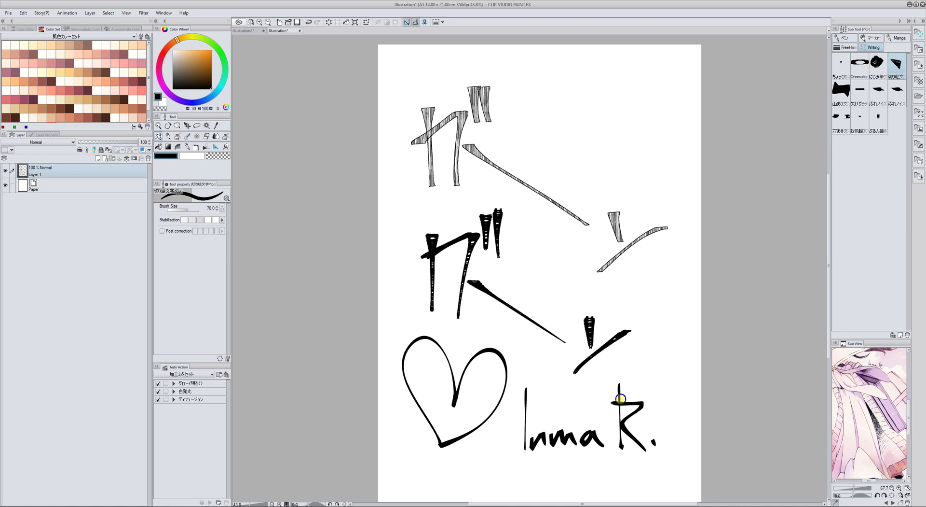
mouse_move(528, 337)
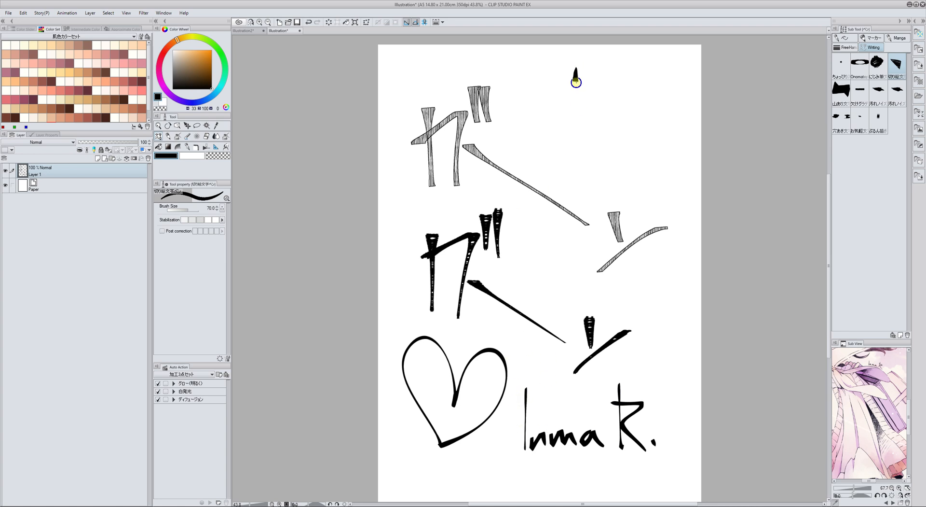
Add long tapered vertical strokes at the top and a small scribbled mark between the letterings.
drag(576, 73, 579, 168)
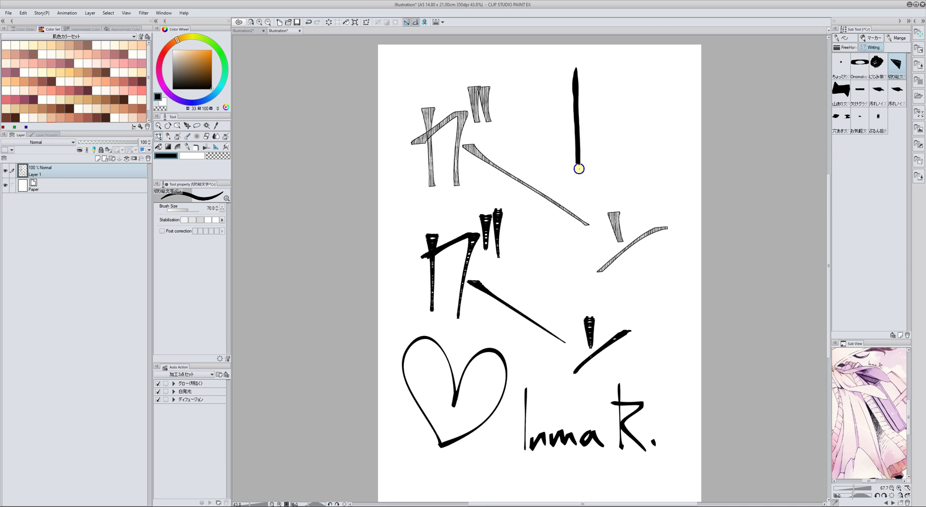
drag(610, 70, 619, 203)
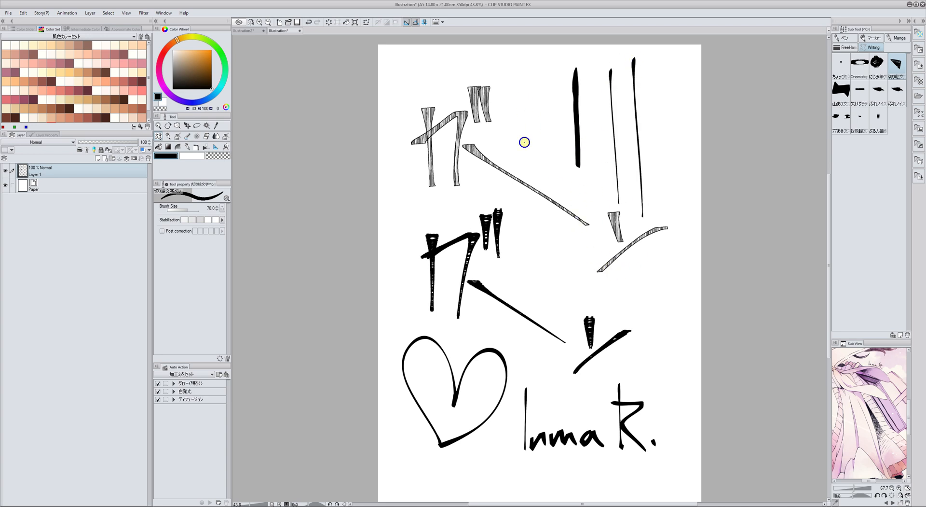
drag(537, 71, 544, 165)
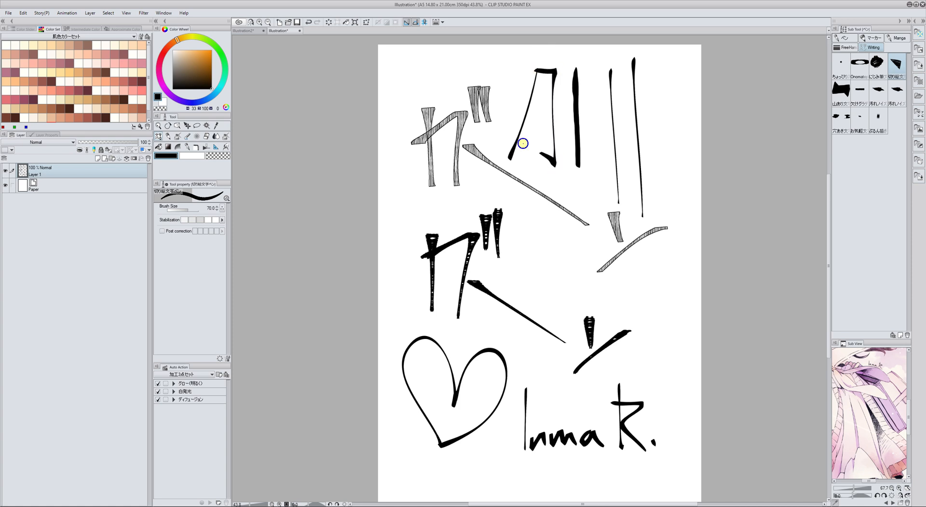
mouse_move(531, 233)
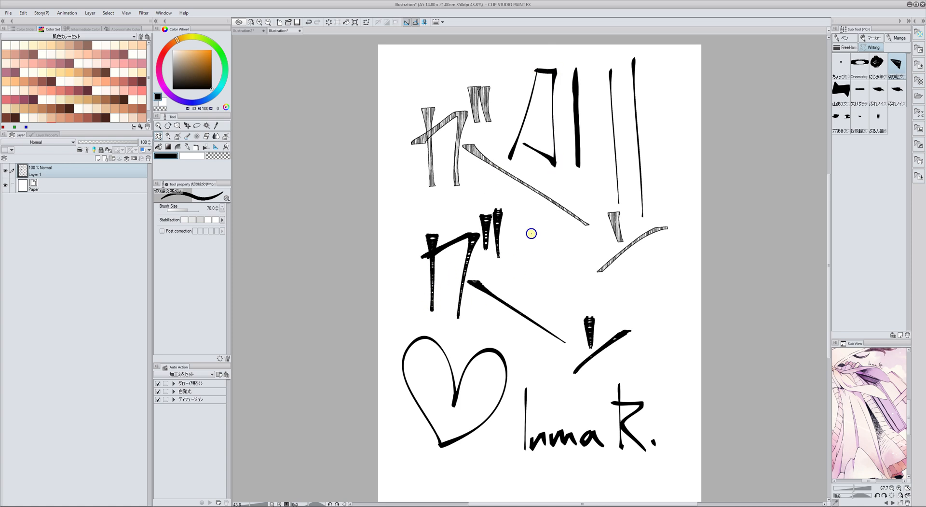
mouse_move(345, 358)
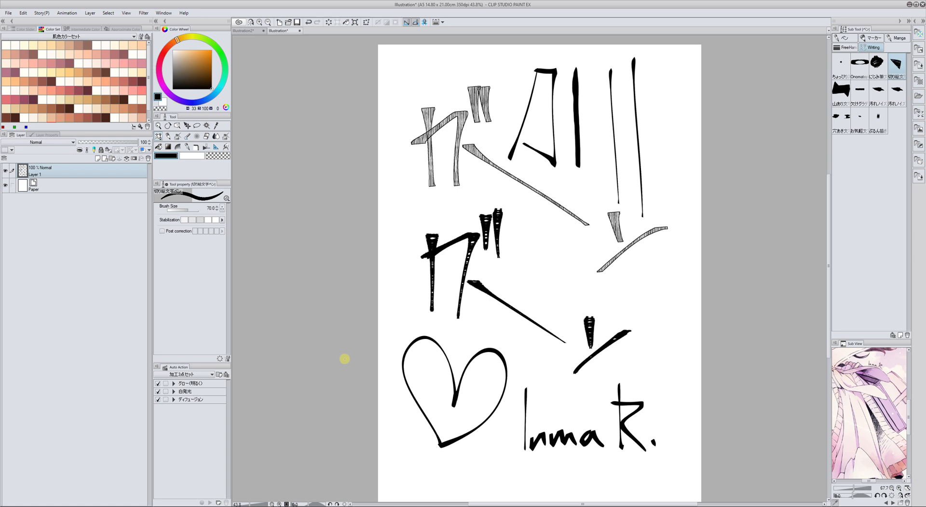
click(874, 63)
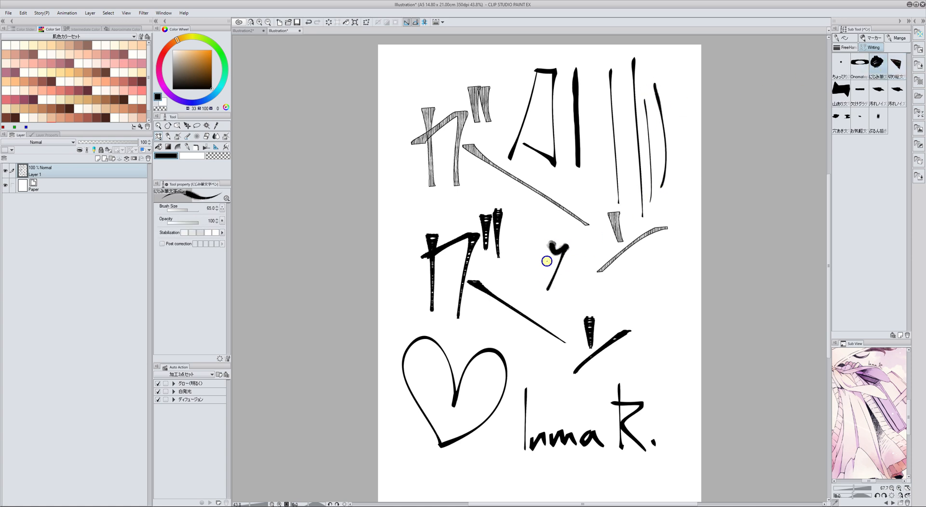
drag(549, 248, 549, 289)
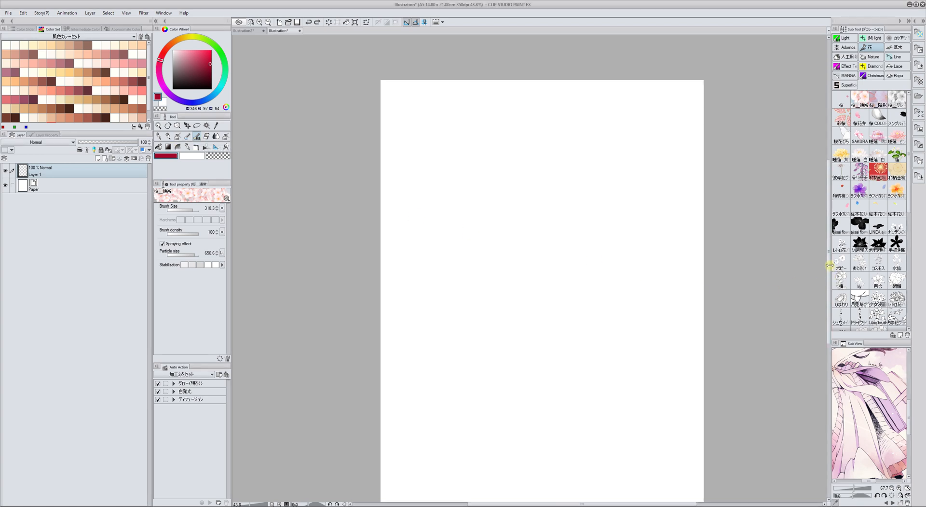
mouse_move(522, 295)
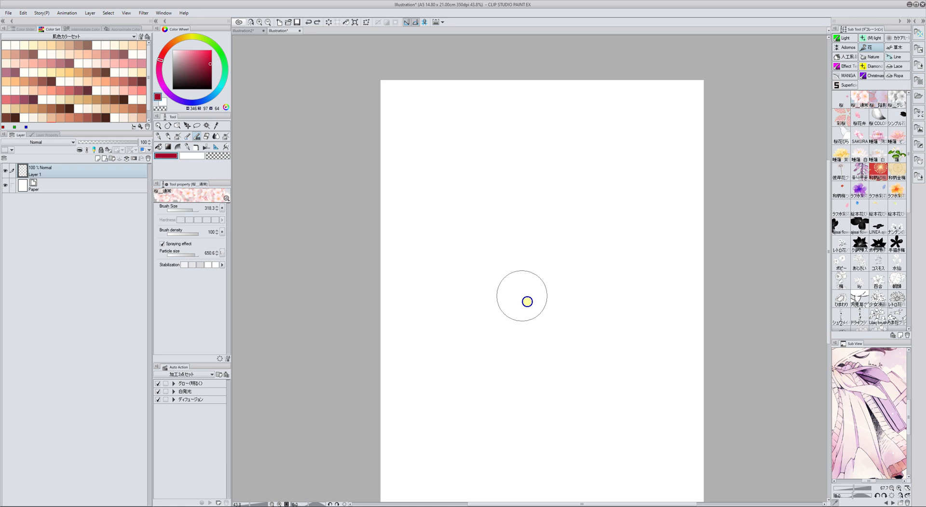
Spray pink blossoms at upper left and lavender clusters down the right, topped with more pink.
drag(522, 297, 432, 243)
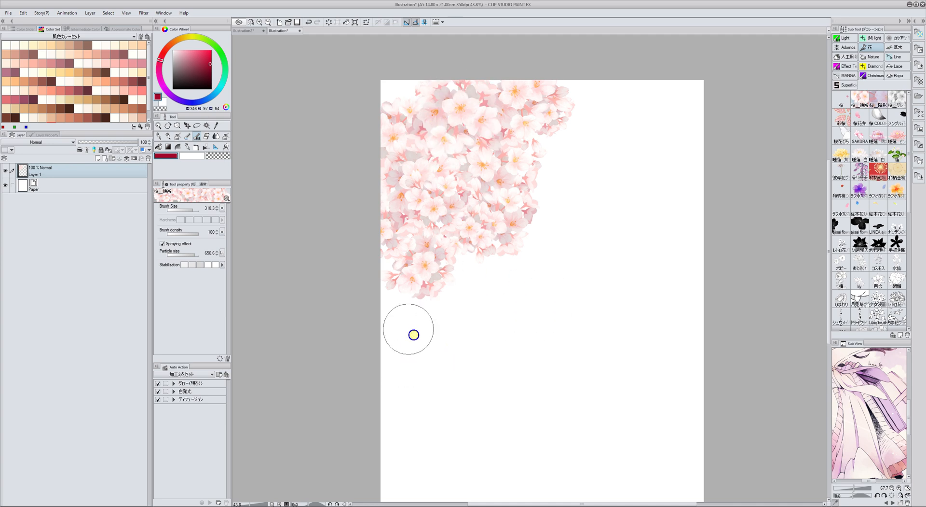
mouse_move(767, 117)
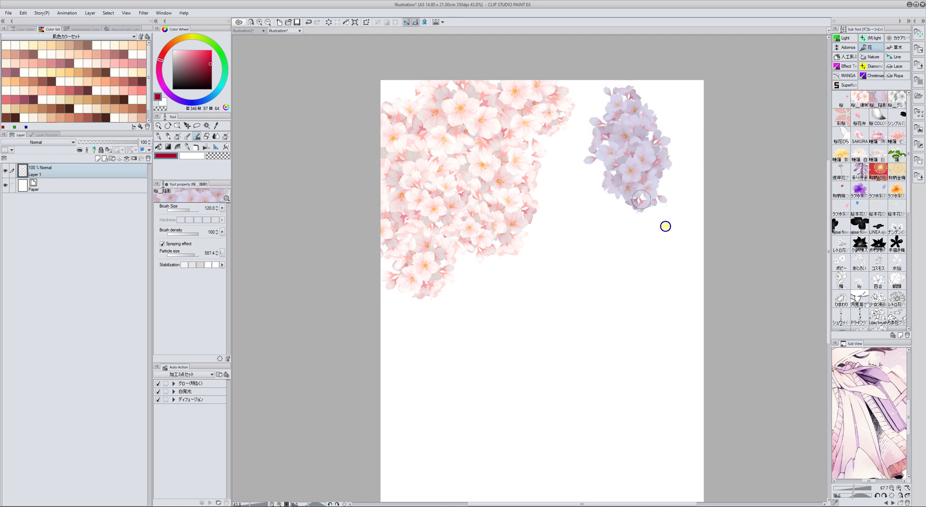
drag(643, 199, 543, 312)
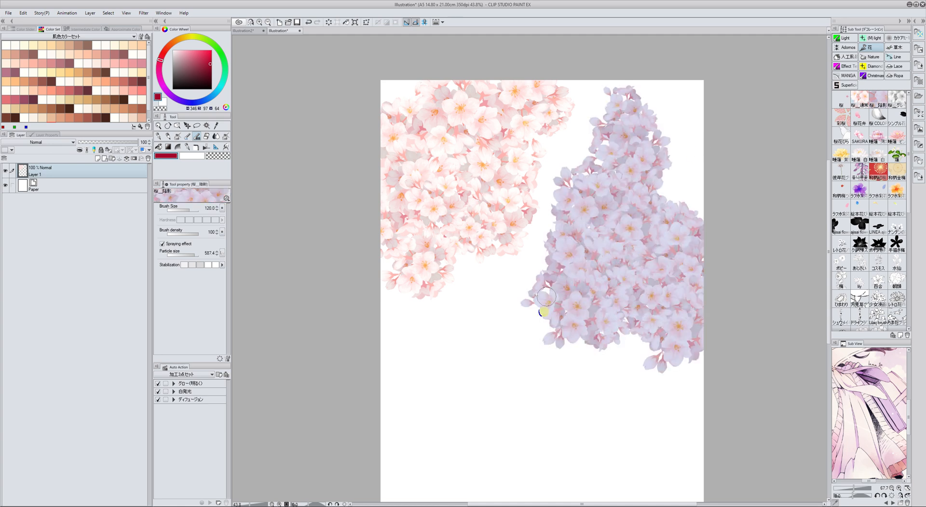
drag(543, 310, 614, 236)
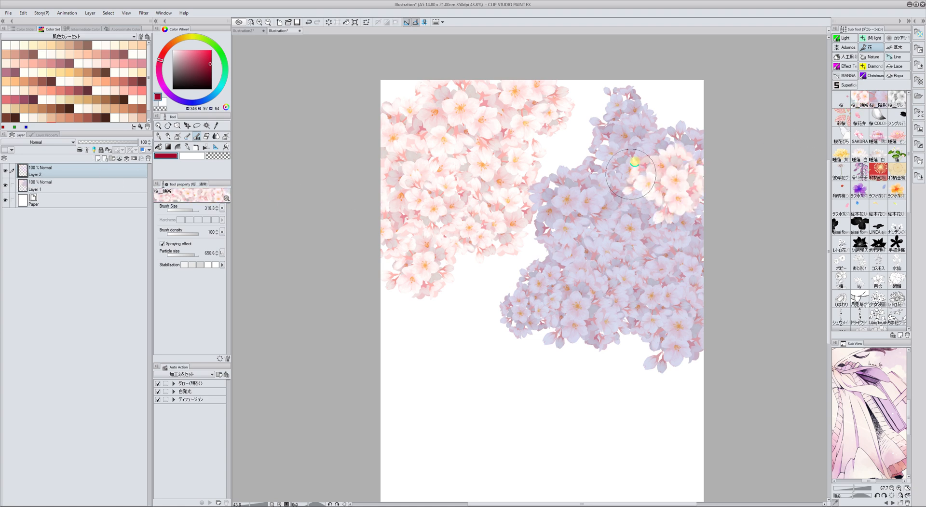
drag(630, 171, 654, 261)
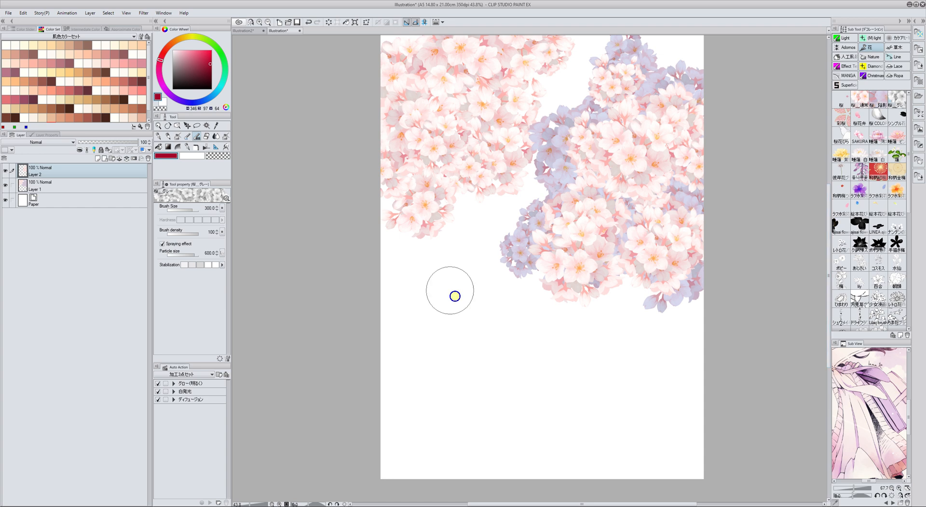
Stamp grey blossom clusters across the lower half with the sakura scatter brush.
drag(449, 289, 565, 360)
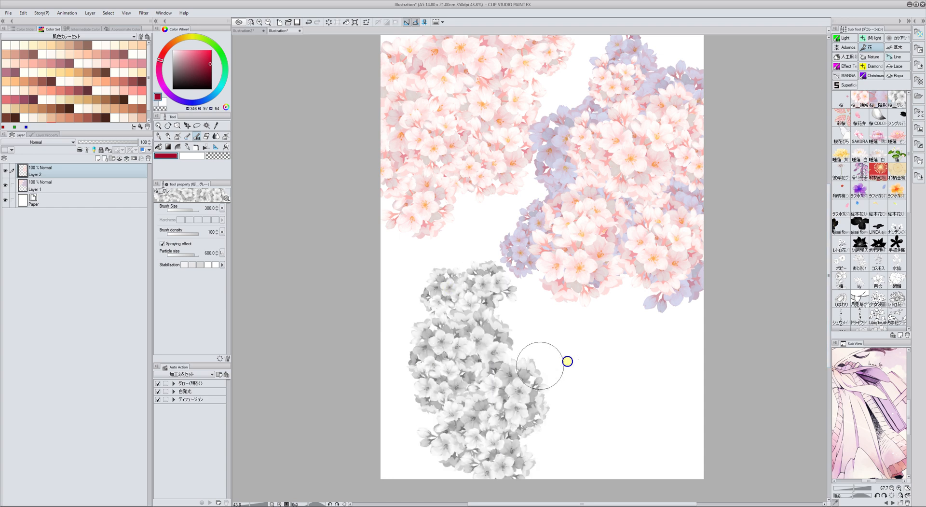
drag(568, 361, 440, 346)
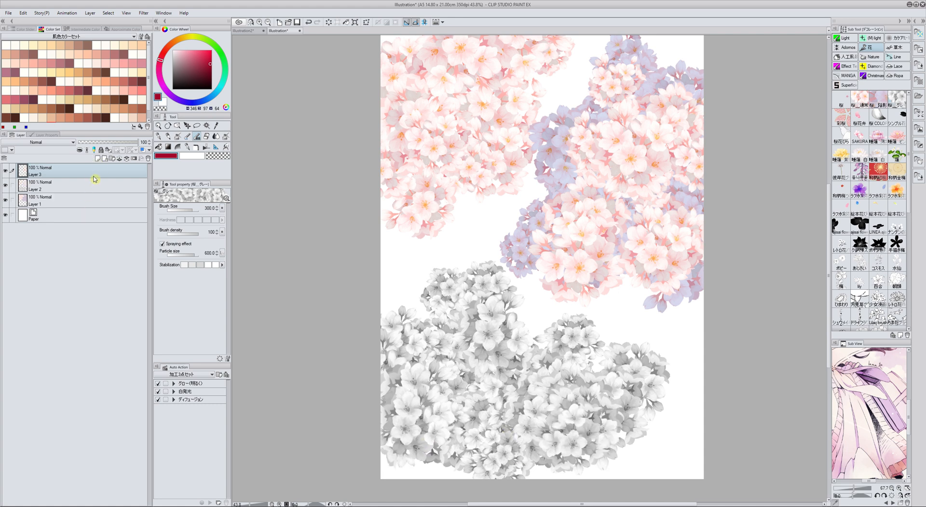
Set Layer 3 to Overlay and tint the left blossom cluster light blue.
click(50, 142)
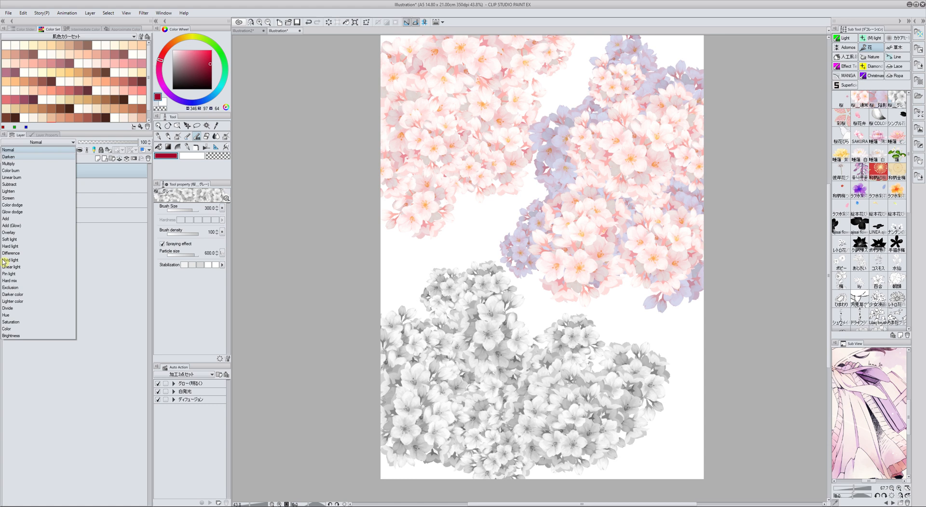
mouse_move(11, 236)
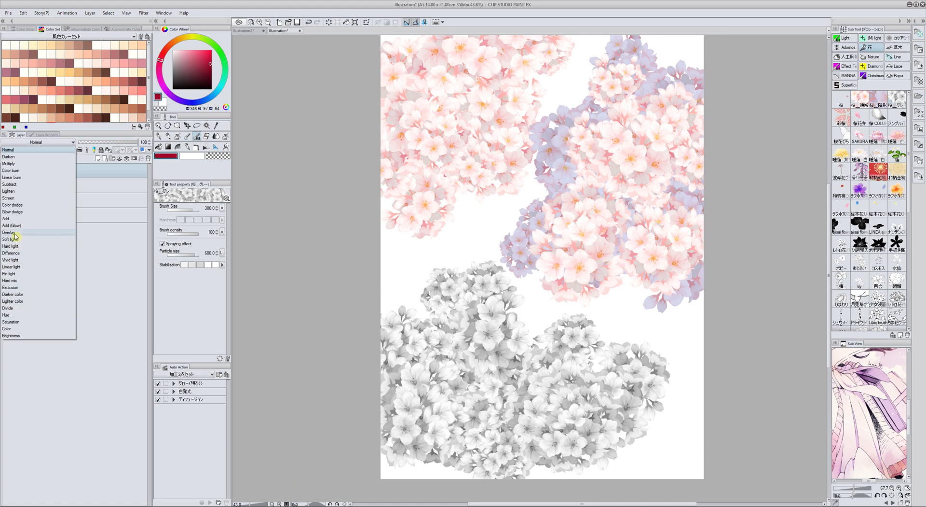
click(9, 231)
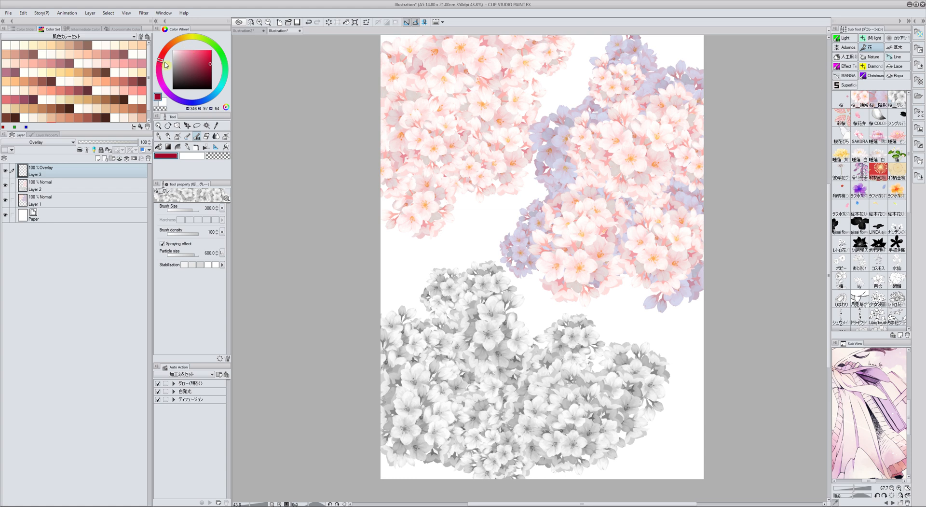
click(192, 56)
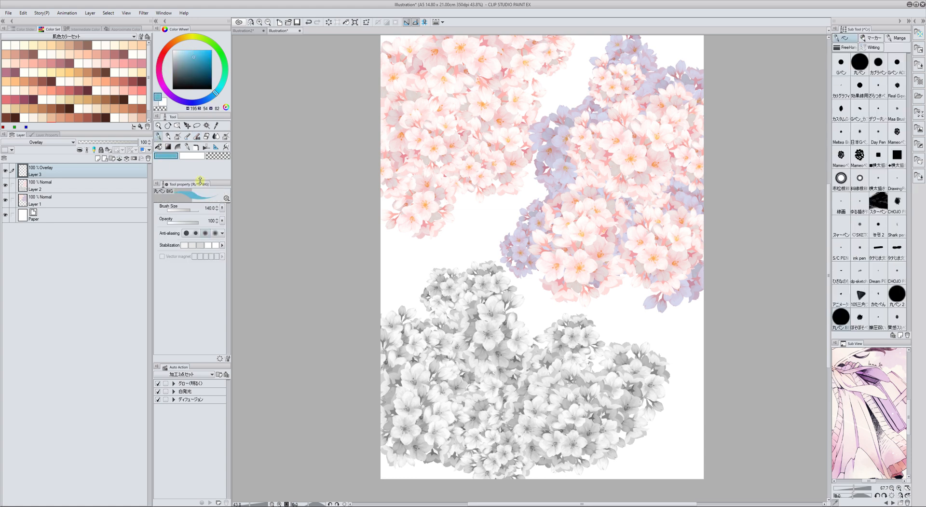
drag(461, 271, 496, 402)
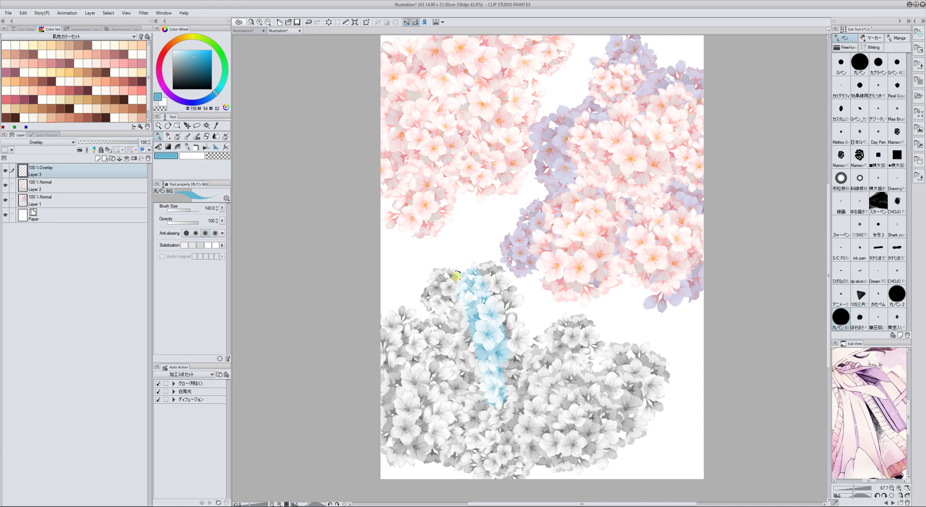
drag(458, 275, 378, 352)
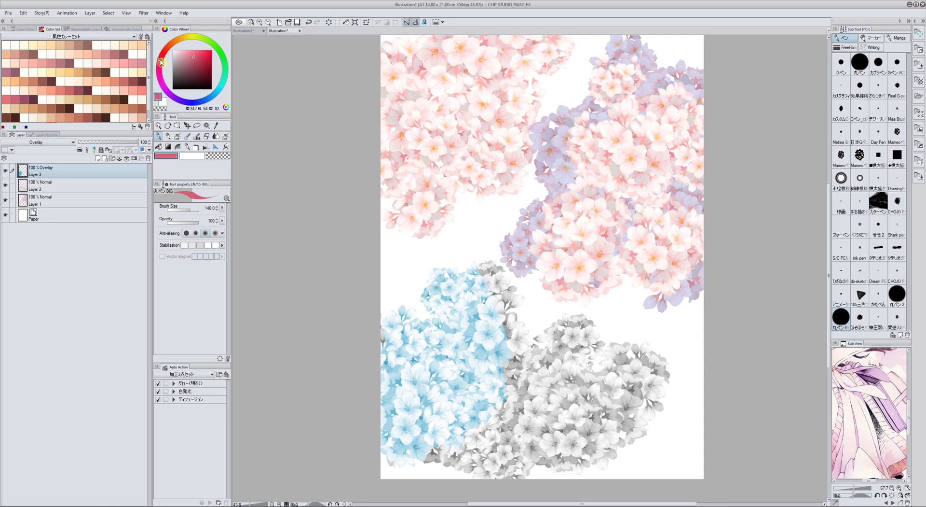
Tint the right blossom cluster pink, then switch the layer's blending mode to Color.
click(189, 50)
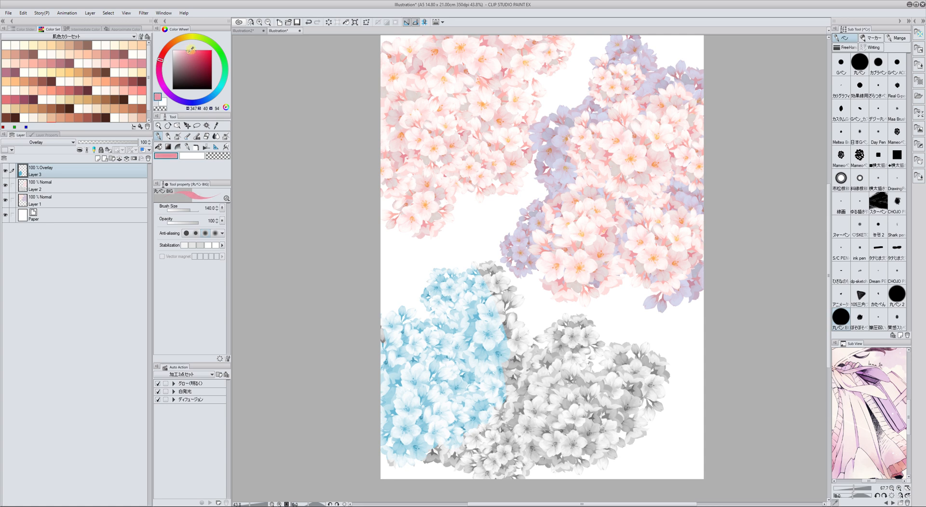
drag(555, 329, 567, 423)
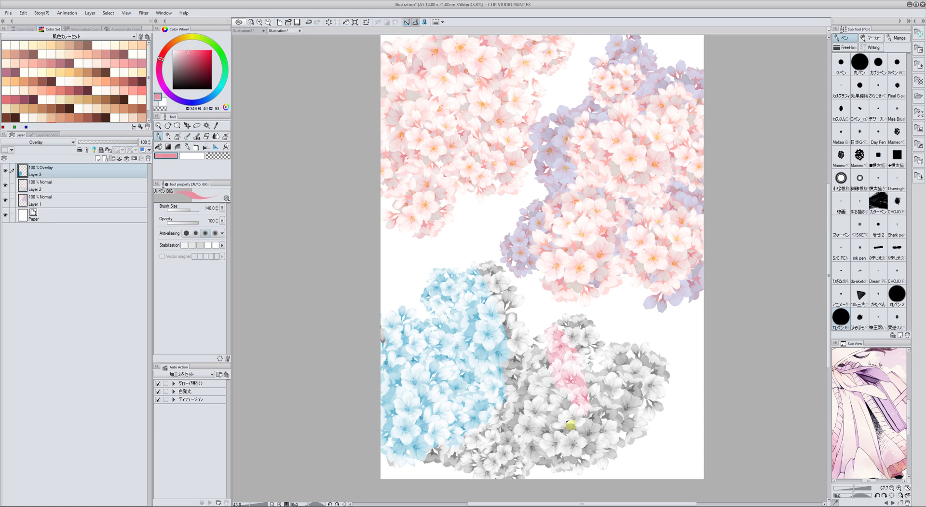
drag(566, 422, 650, 396)
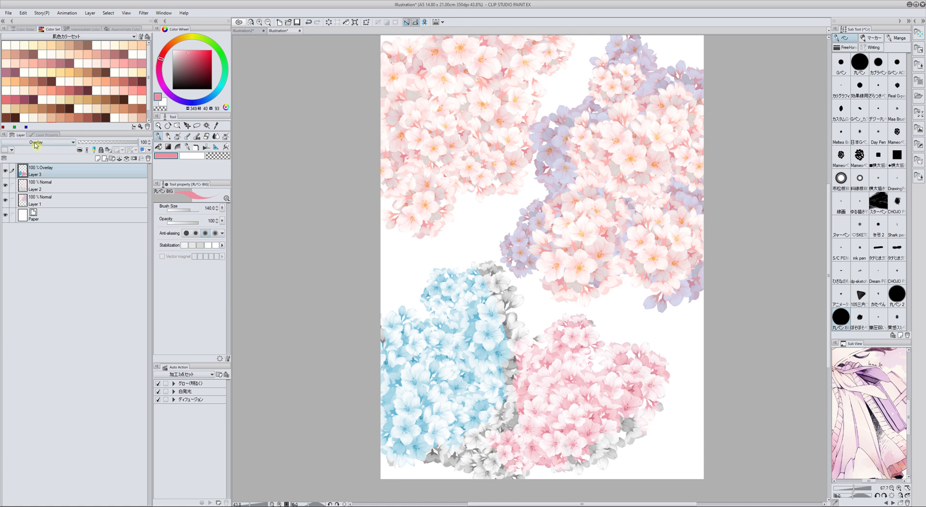
click(36, 142)
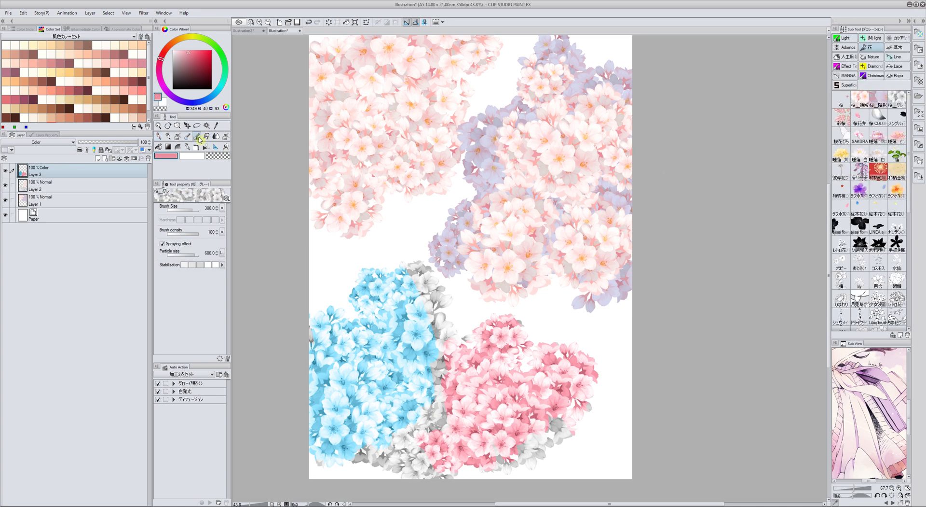
mouse_move(863, 99)
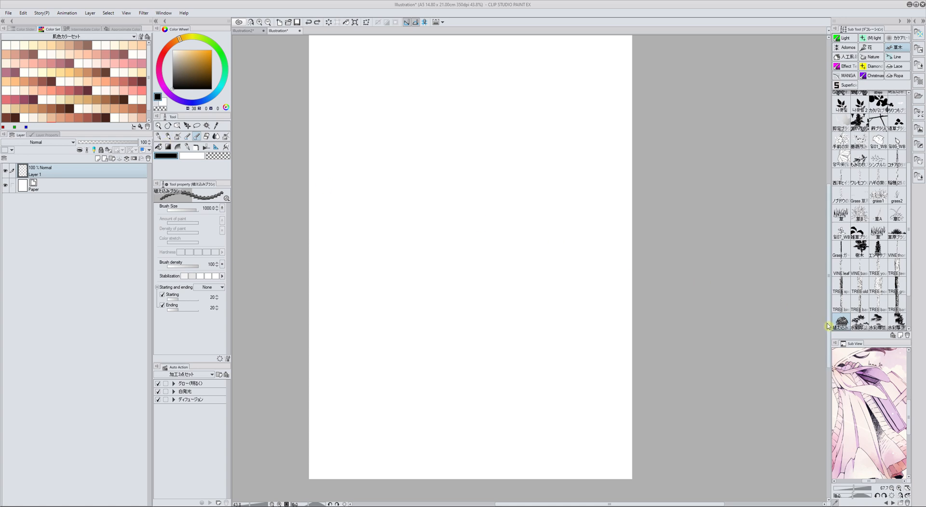
Stamp a grey leafy bush across the middle of the page with the foliage brush.
click(367, 201)
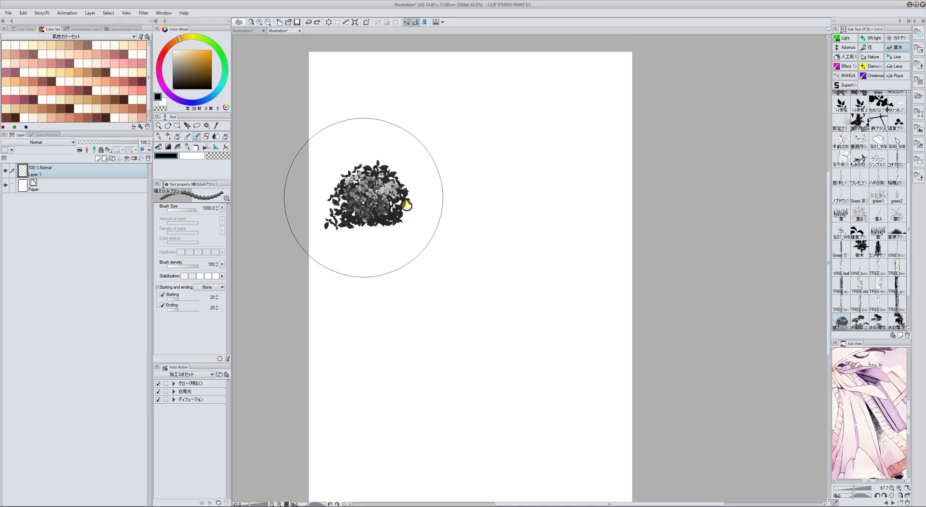
drag(405, 203, 547, 292)
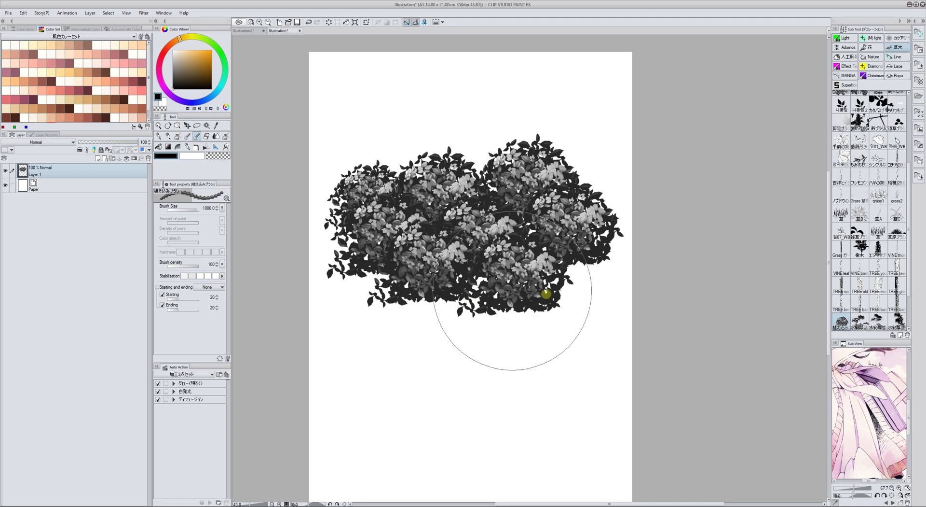
drag(546, 293, 446, 354)
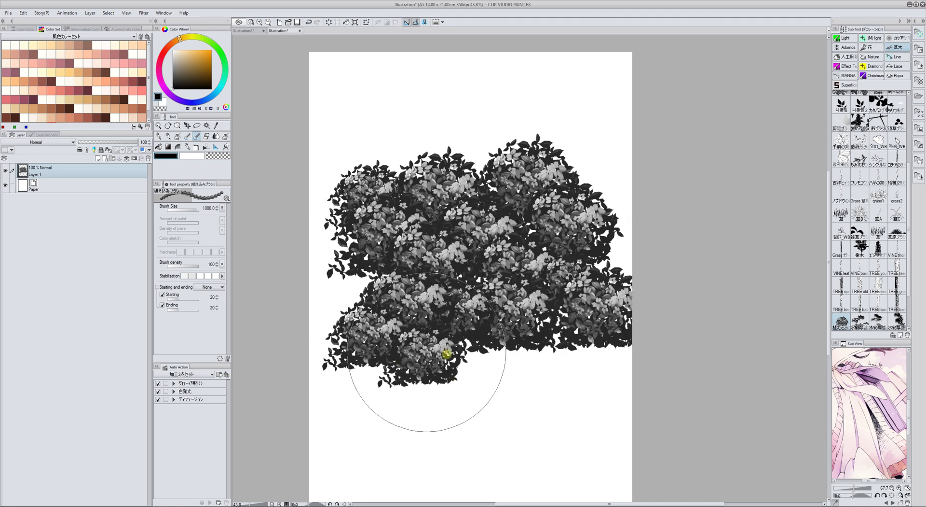
drag(446, 354, 452, 363)
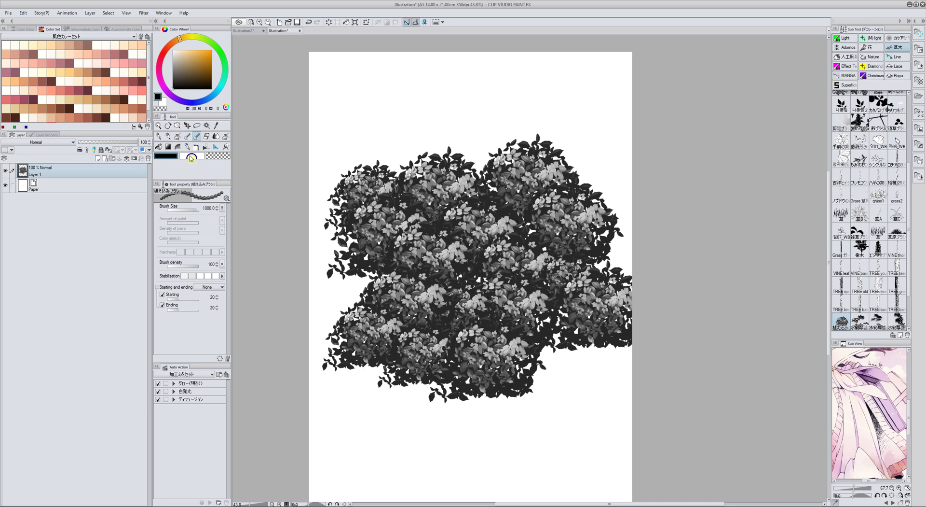
Set red and yellow-orange brush colours for a test stamp, then clear the layer.
click(197, 56)
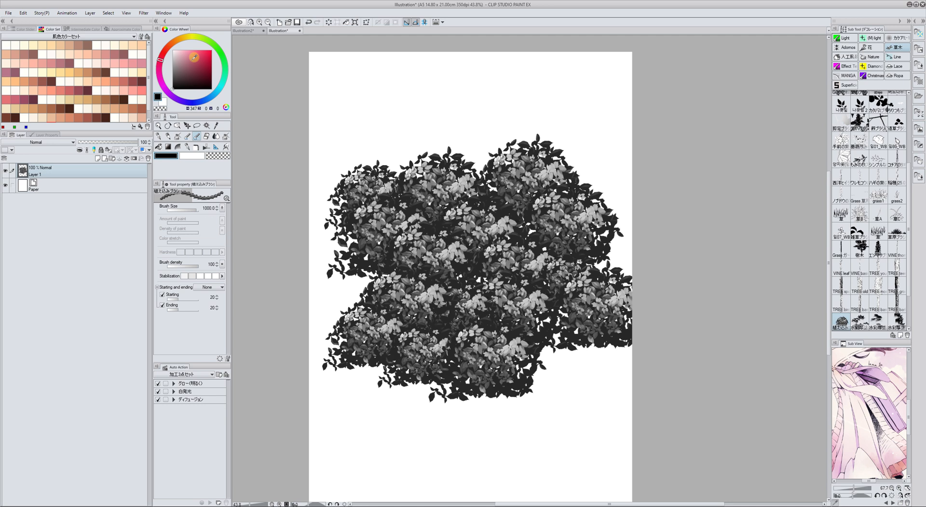
click(205, 59)
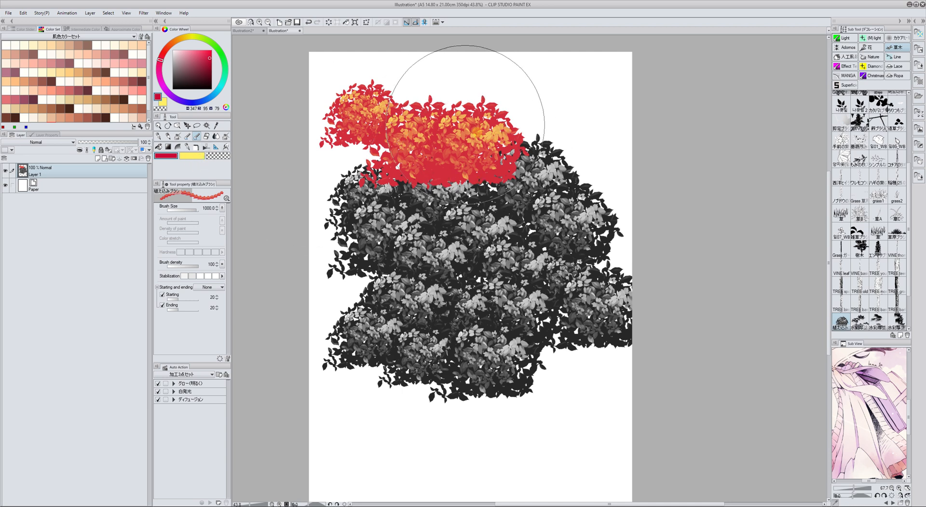
click(22, 13)
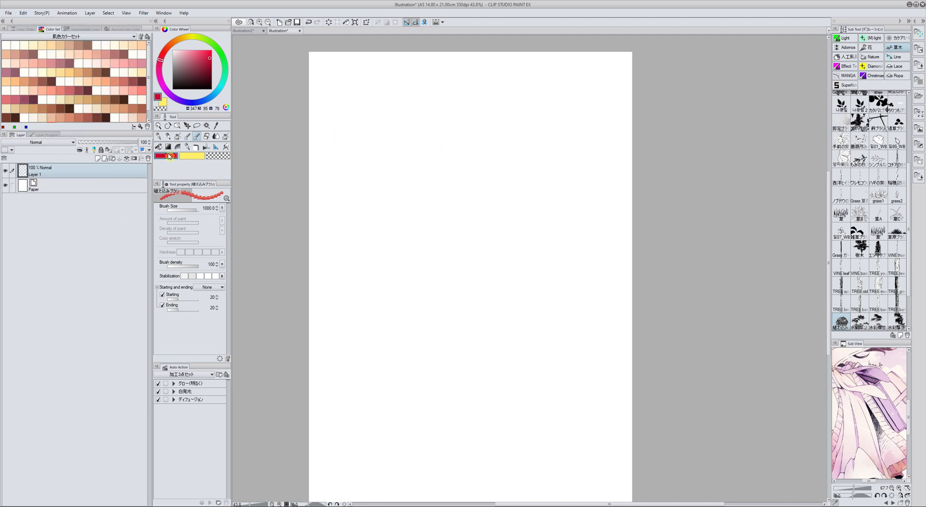
With dark navy main and bright green sub colours, fill the page with dense leafy foliage.
click(206, 100)
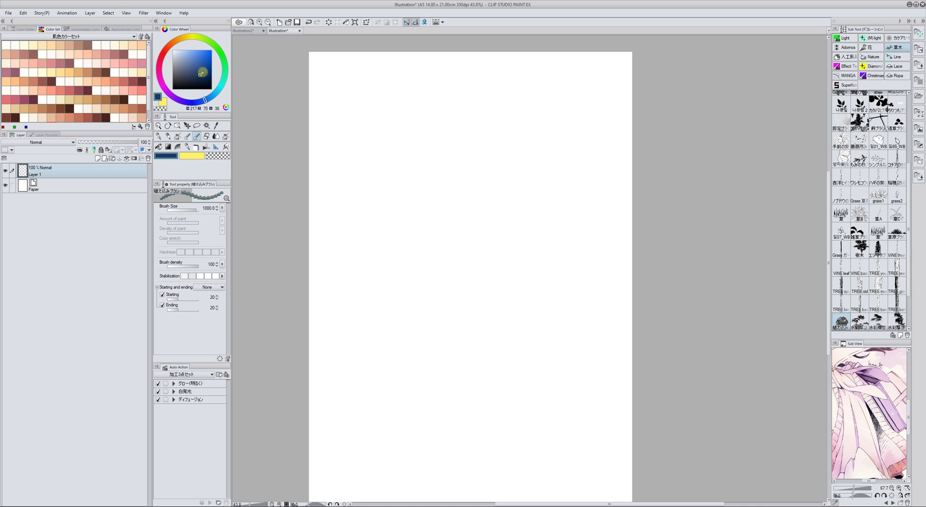
click(223, 62)
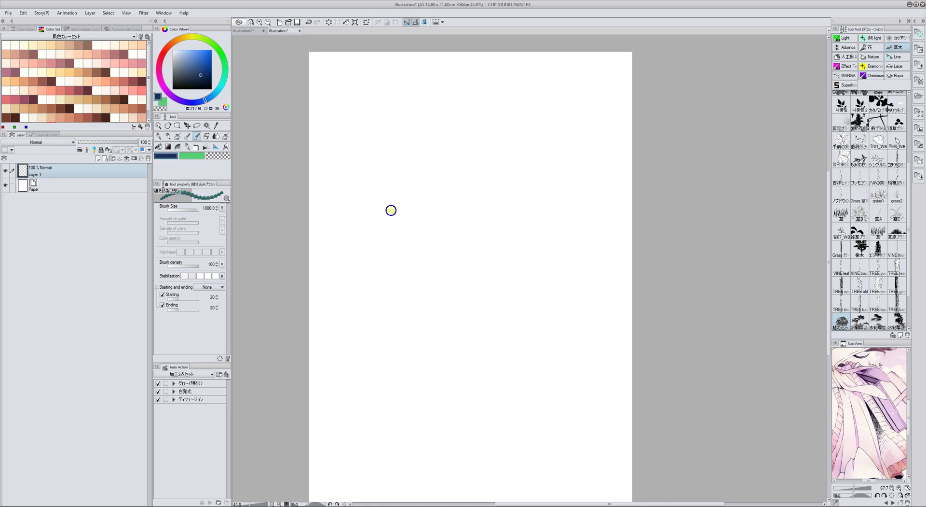
drag(390, 210, 401, 234)
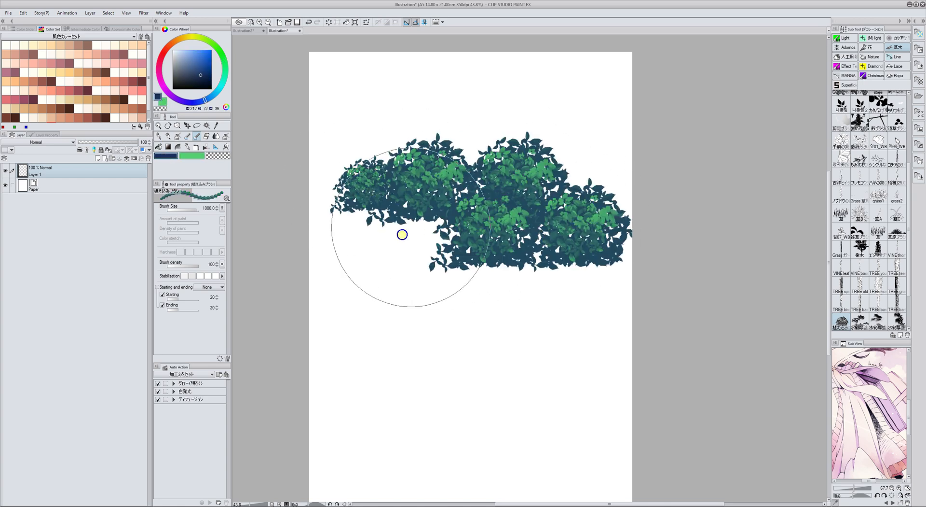
drag(401, 235, 491, 359)
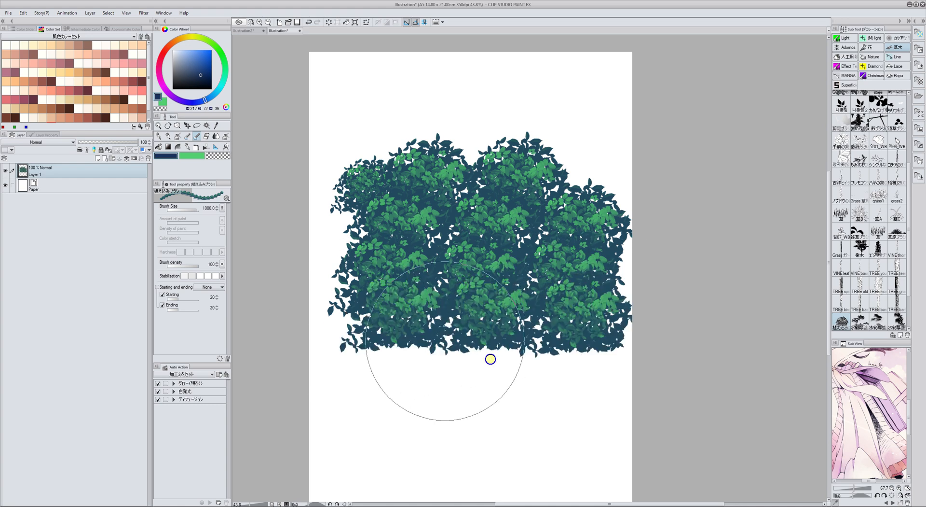
drag(490, 359, 378, 313)
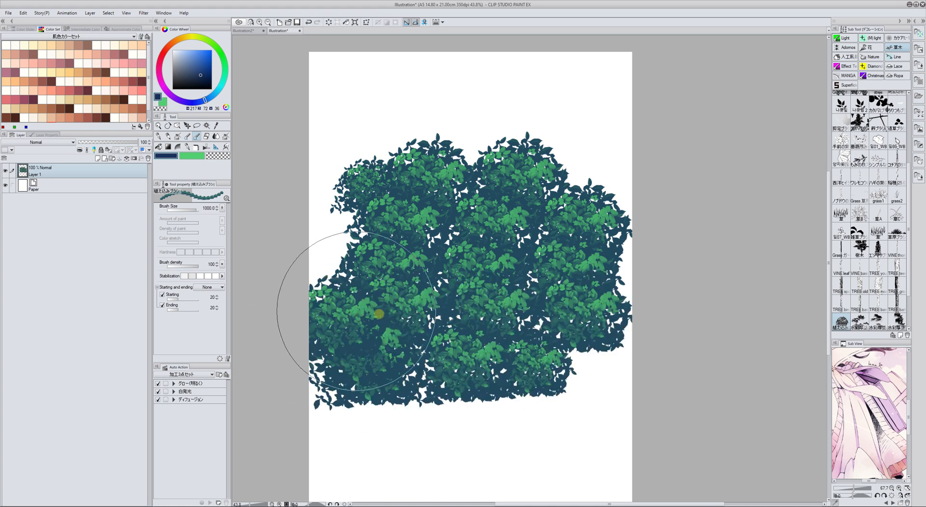
drag(378, 313, 431, 356)
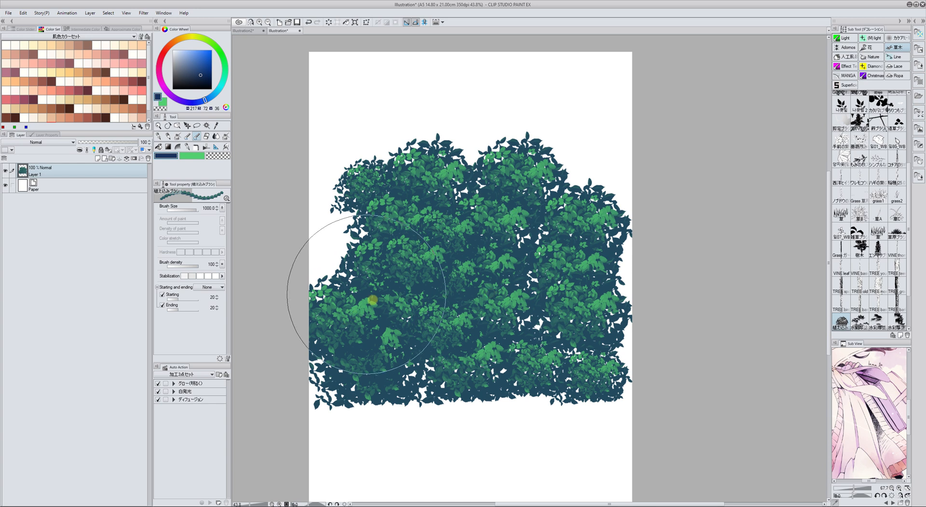
mouse_move(345, 307)
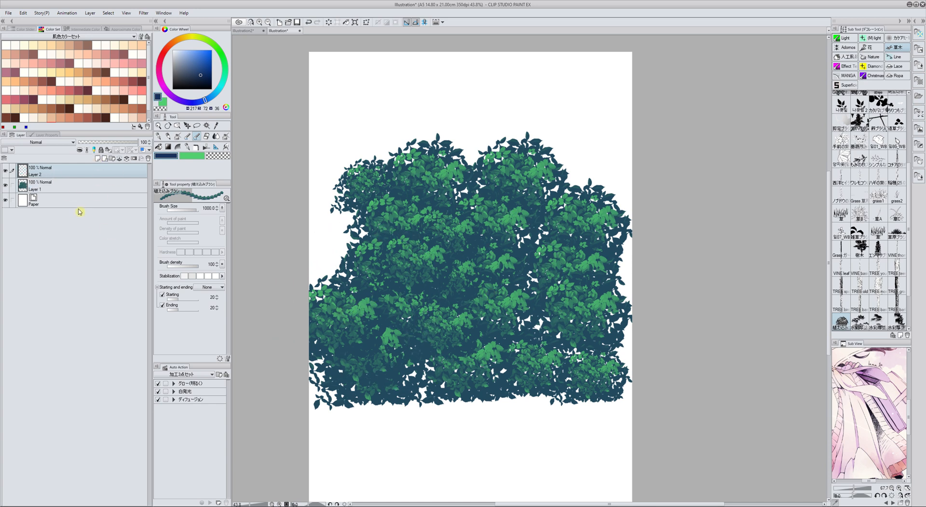
Set Layer 2 to Overlay and airbrush a teal glow across the bottom of the foliage.
click(50, 142)
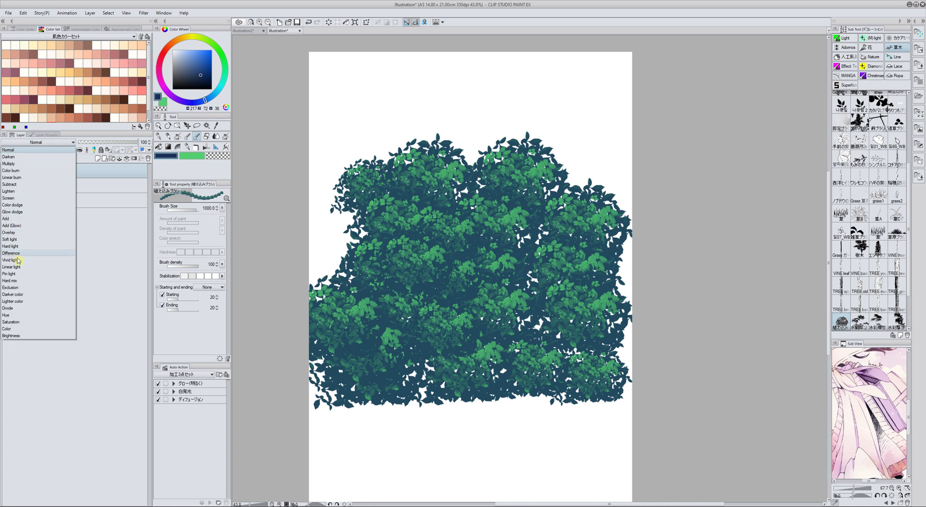
click(8, 232)
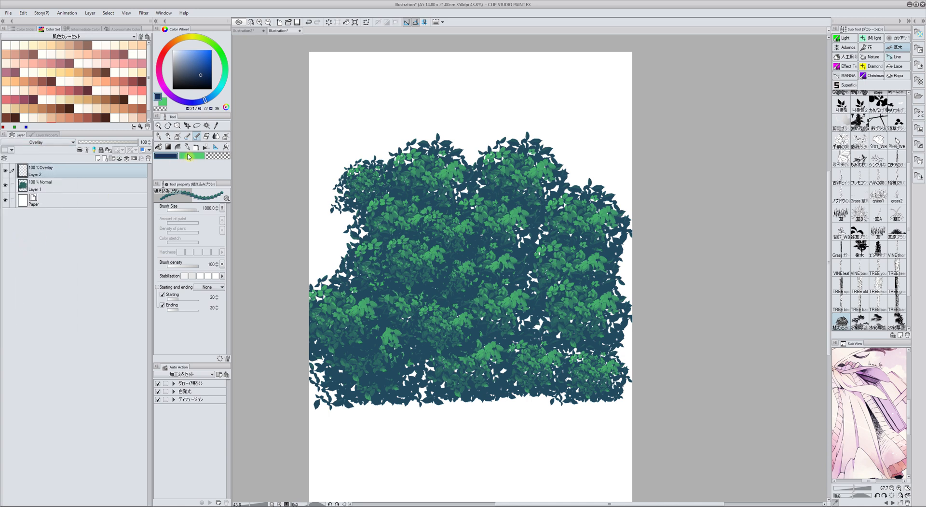
click(201, 56)
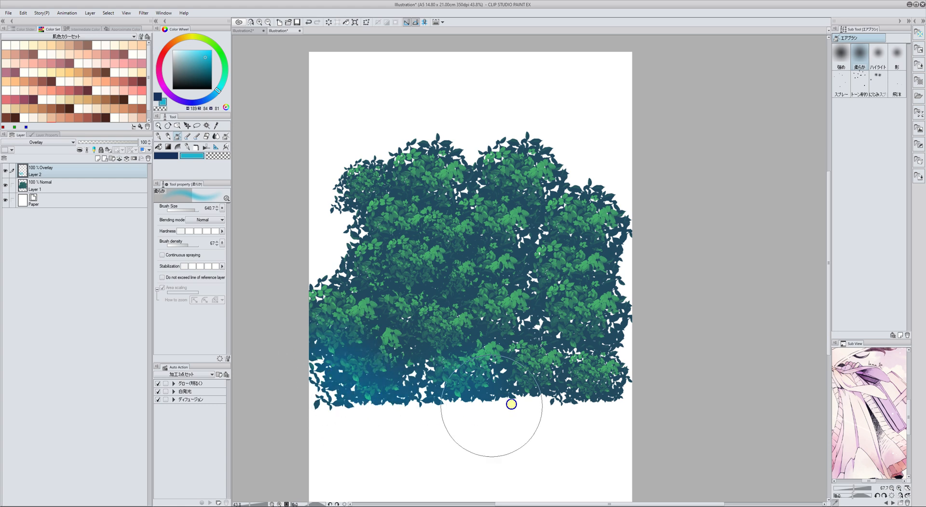
drag(512, 404, 464, 433)
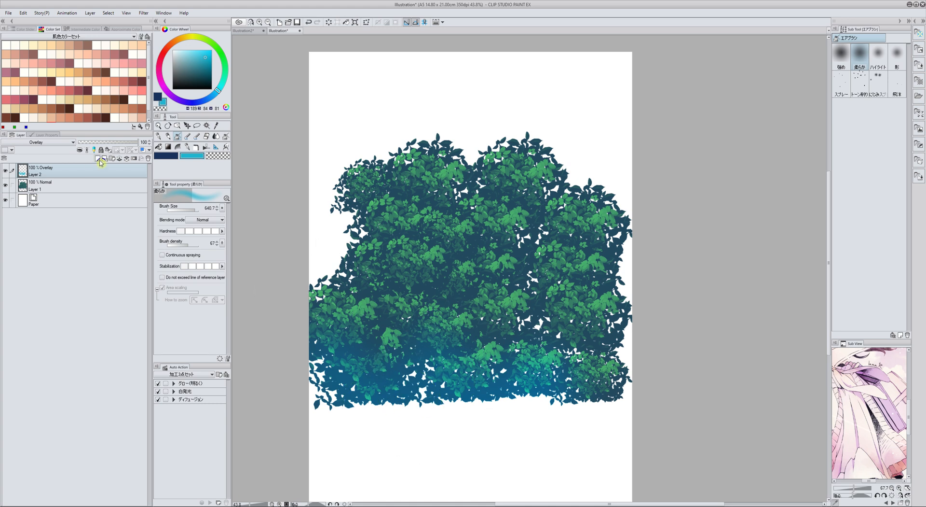
On a new Screen layer, airbrush a pink glow along the top of the foliage.
click(50, 142)
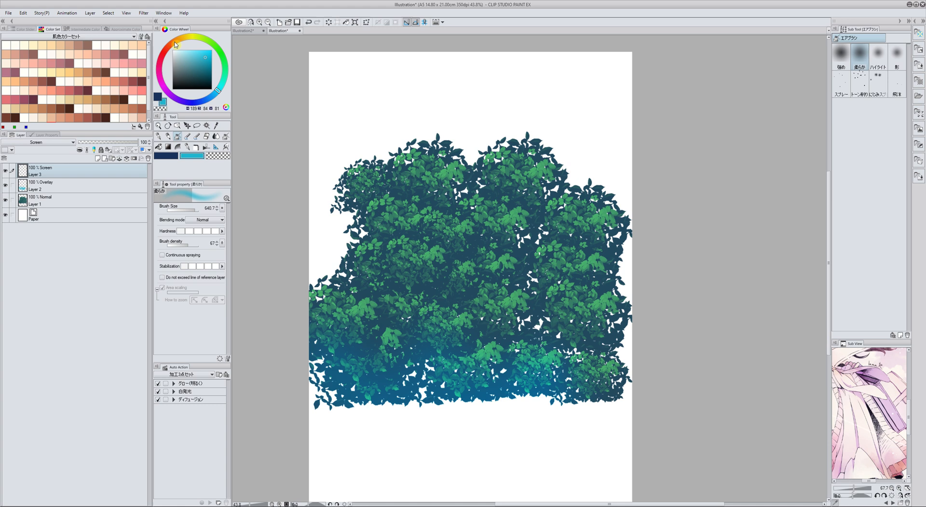
click(200, 58)
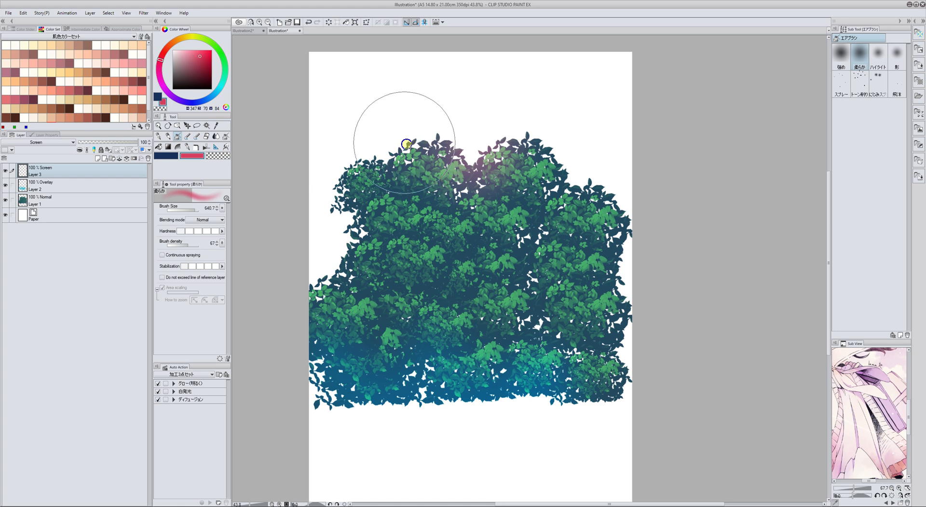
drag(407, 143, 577, 182)
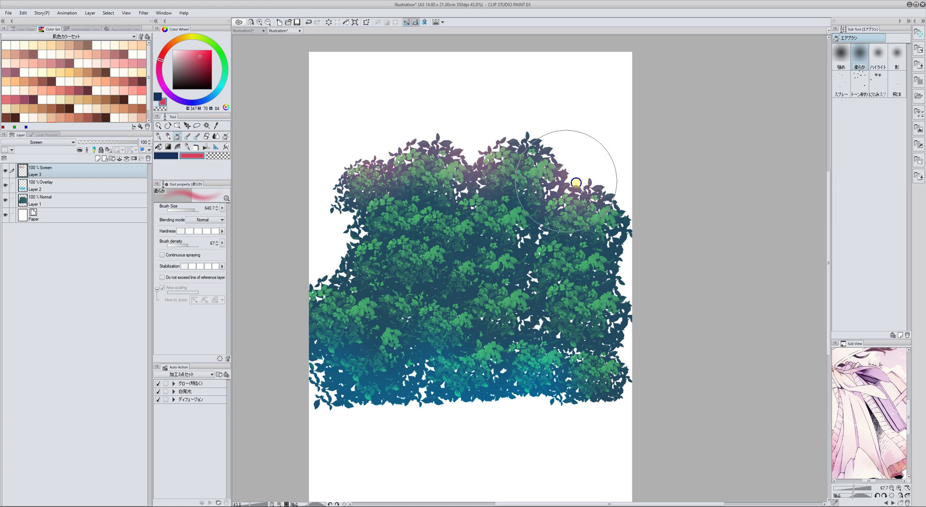
drag(576, 181, 395, 212)
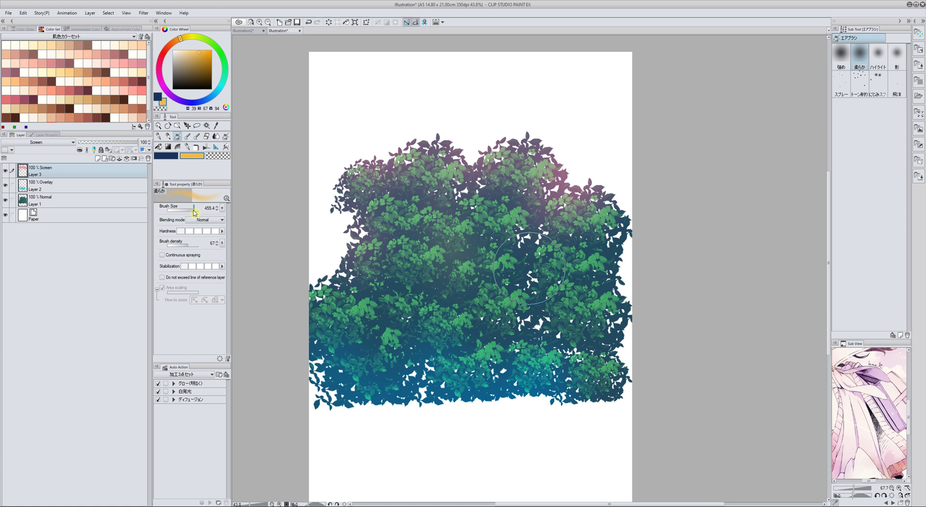
With a smaller airbrush, add warm yellow glow through the middle and upper-left foliage.
drag(529, 265, 340, 256)
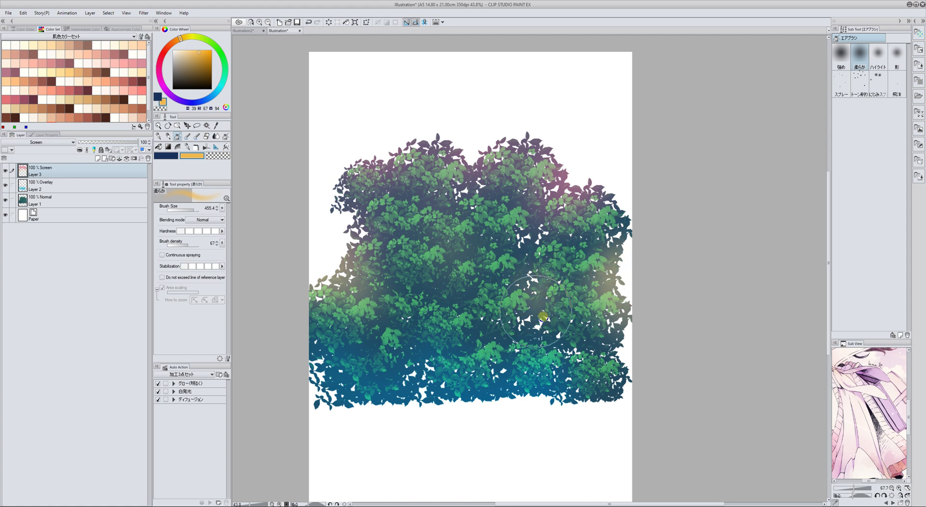
drag(543, 313, 496, 354)
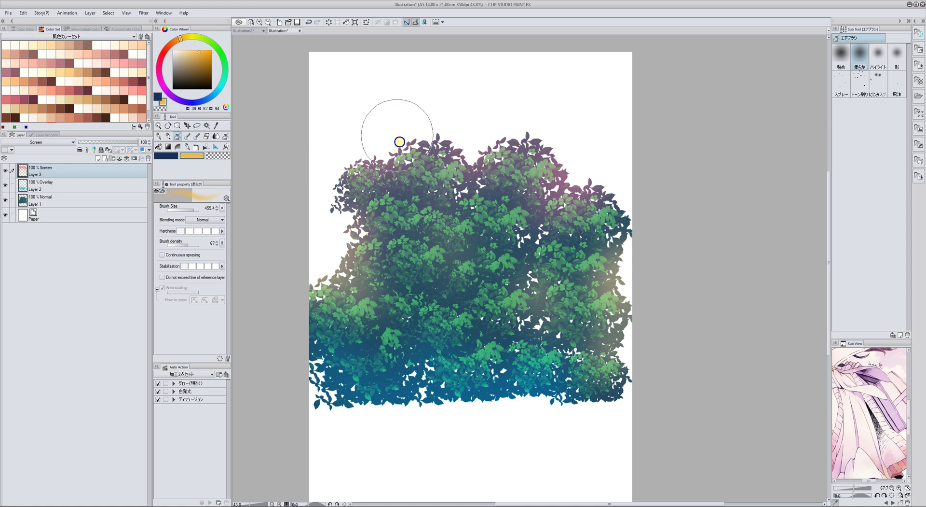
drag(399, 141, 502, 128)
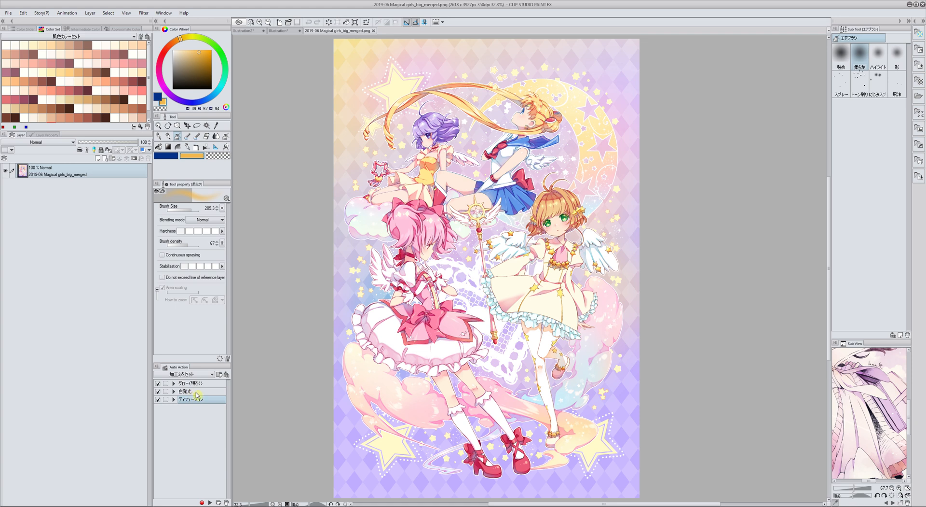
Run the 自発光 self-glow auto action and raise the glow layer's opacity to 100.
click(189, 391)
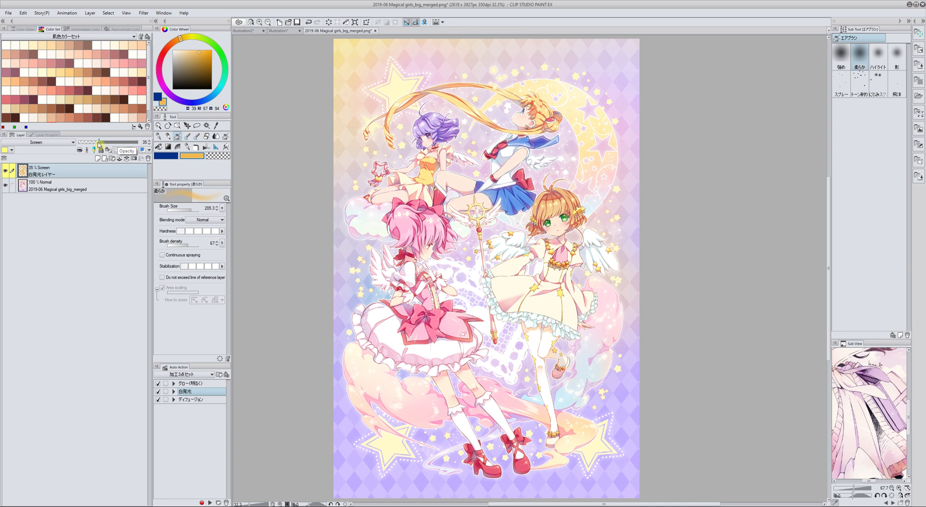
drag(100, 142, 142, 142)
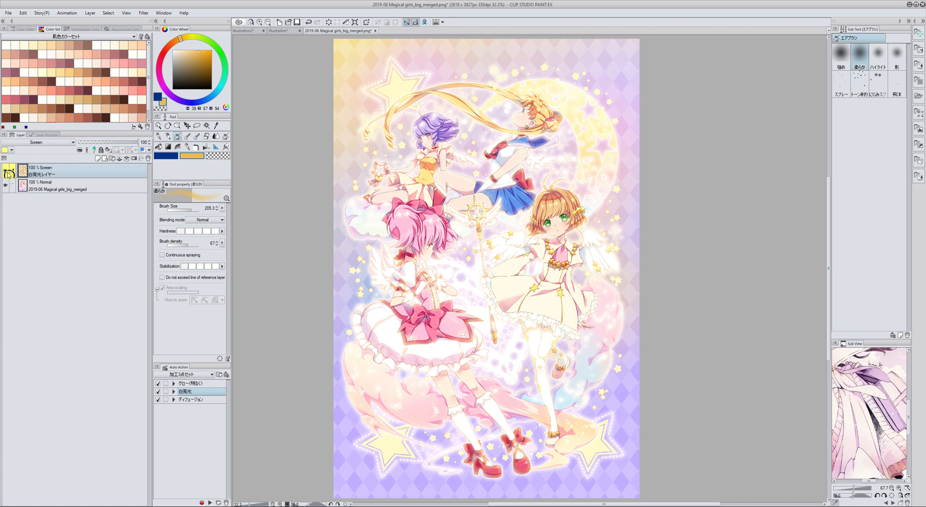
click(7, 174)
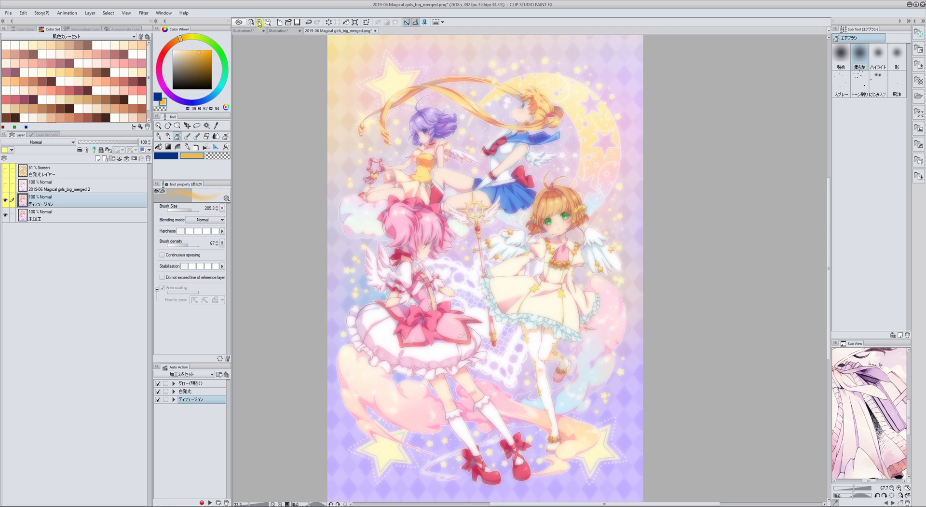
Lower the ディフュージョン layer's opacity to 40% so the characters read crisper.
click(258, 23)
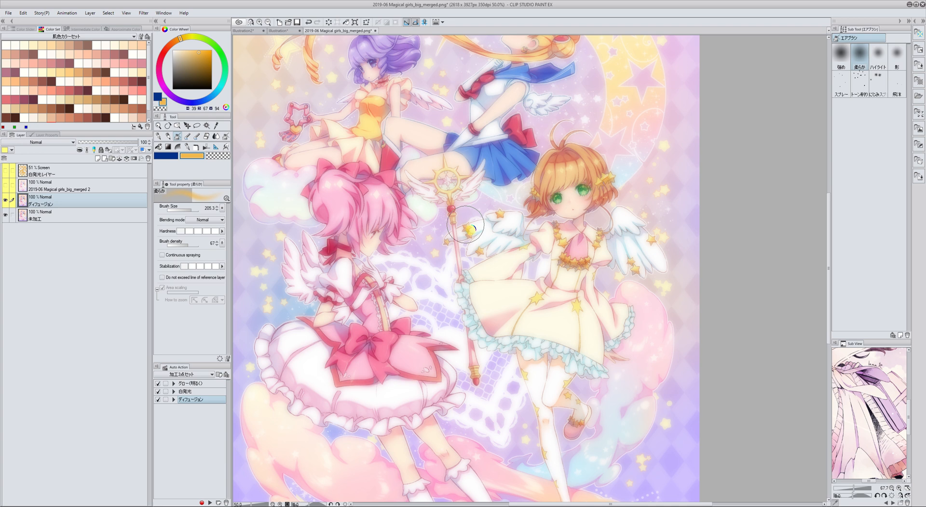
mouse_move(145, 250)
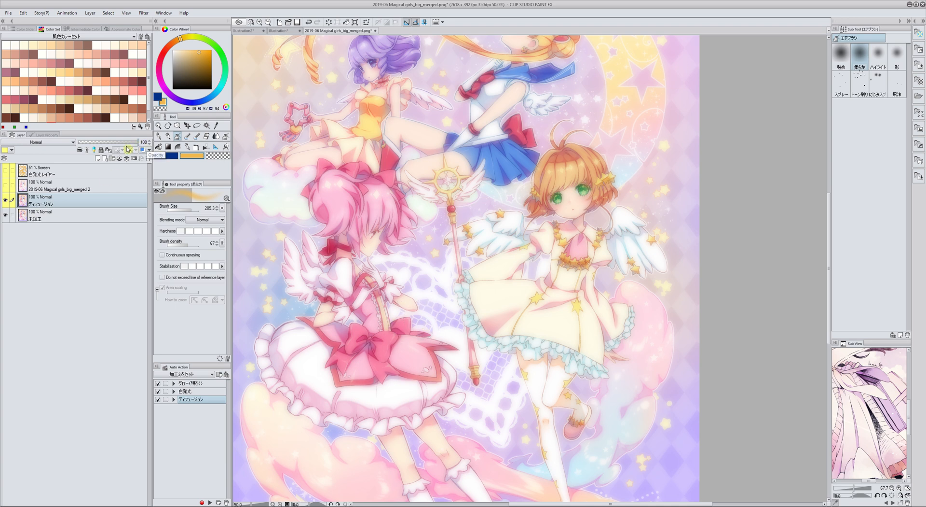
drag(127, 142, 101, 142)
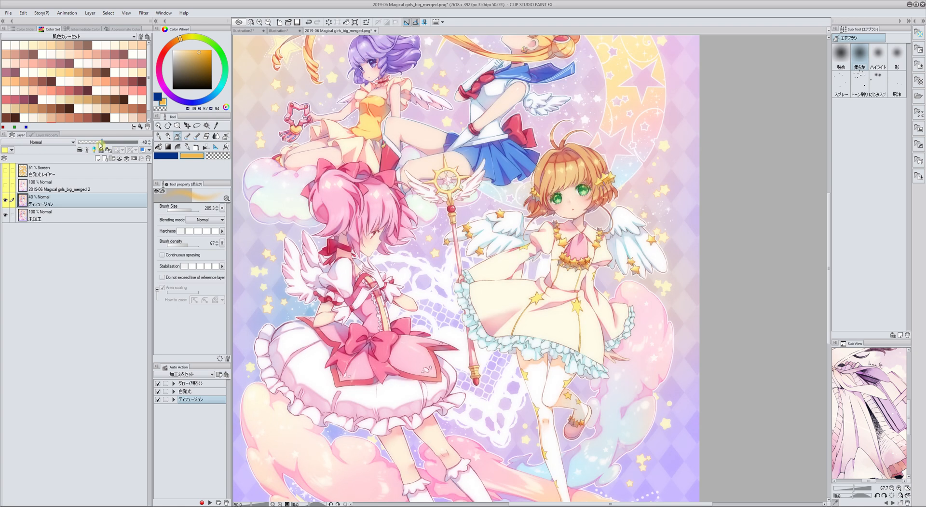
drag(101, 142, 93, 142)
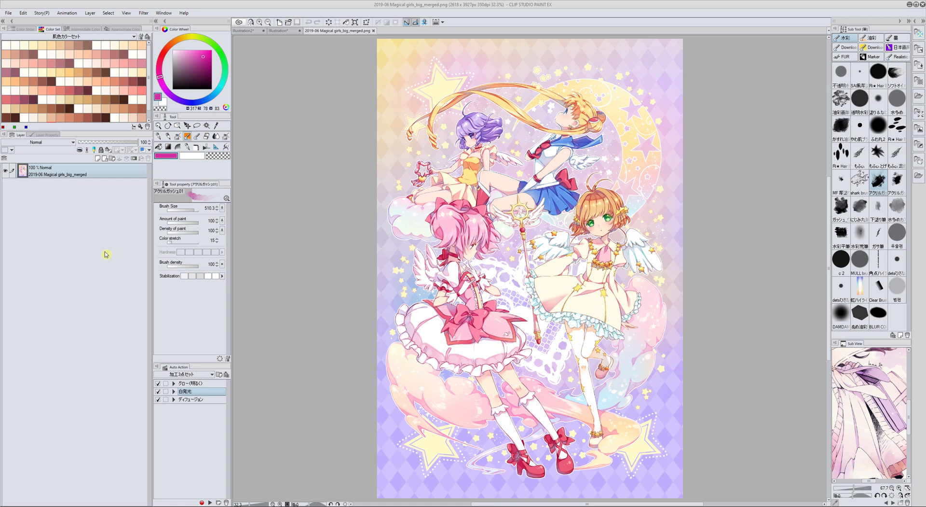
mouse_move(112, 256)
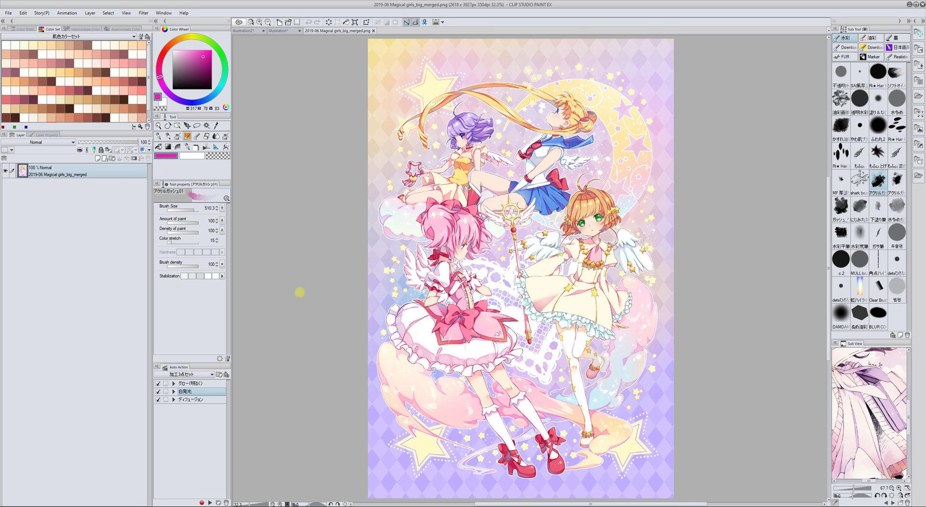
mouse_move(534, 268)
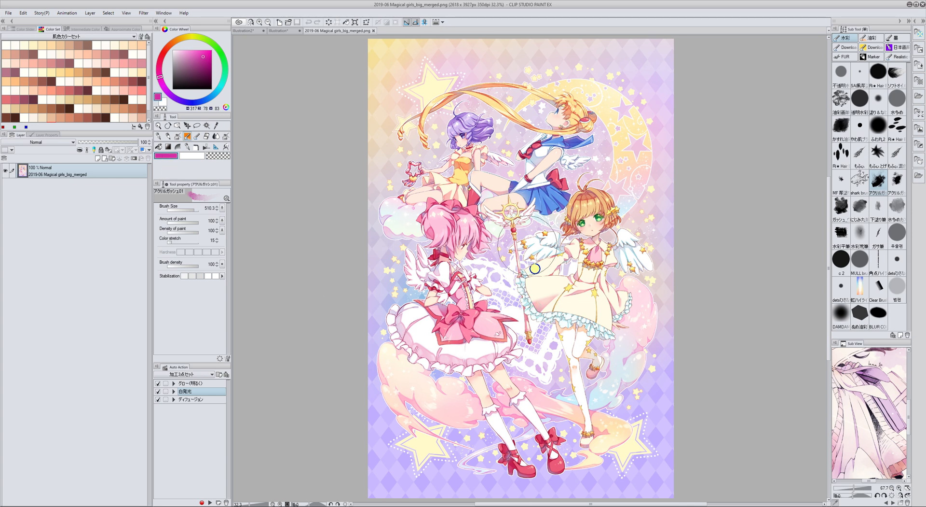
mouse_move(87, 198)
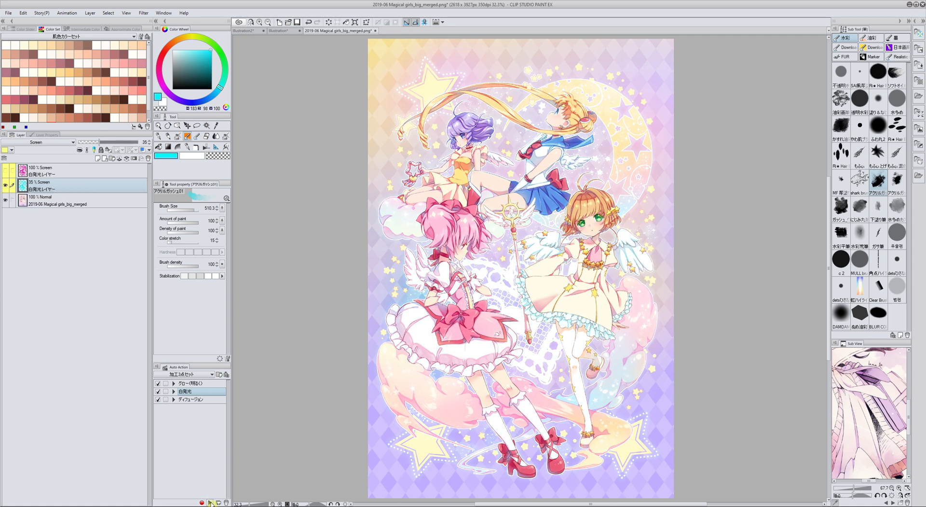
drag(89, 141, 142, 142)
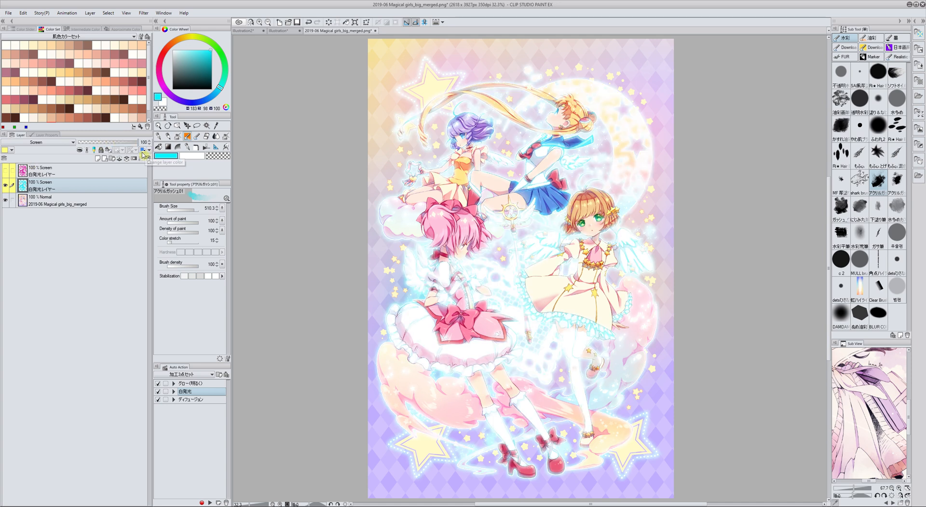
drag(124, 142, 125, 142)
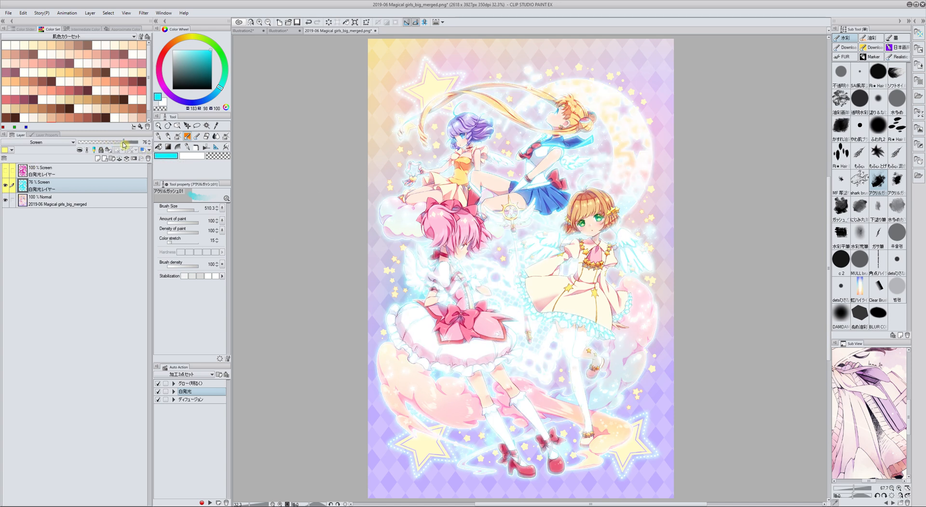
drag(124, 143, 118, 143)
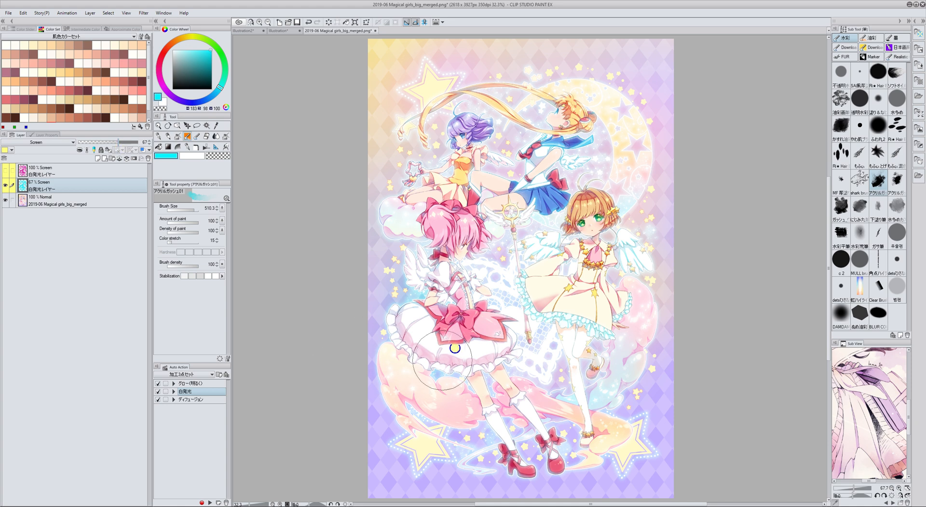
mouse_move(330, 161)
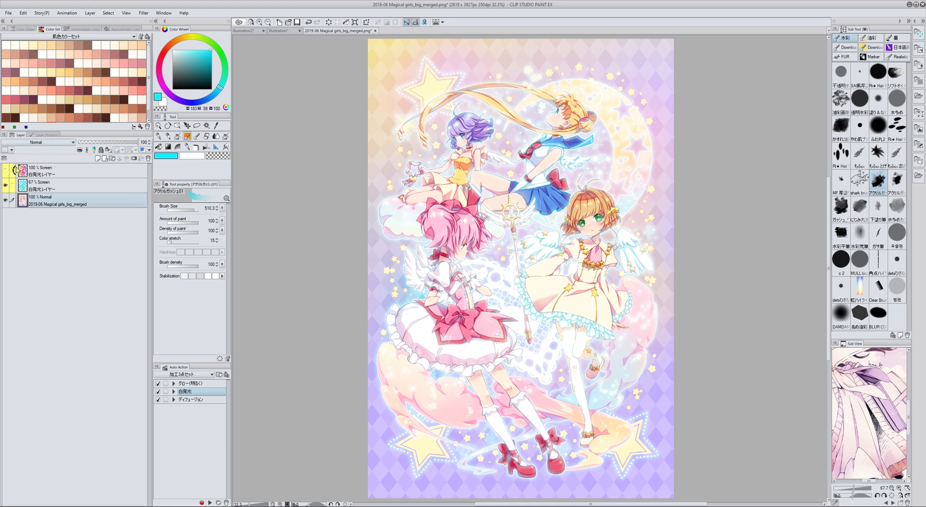
click(7, 171)
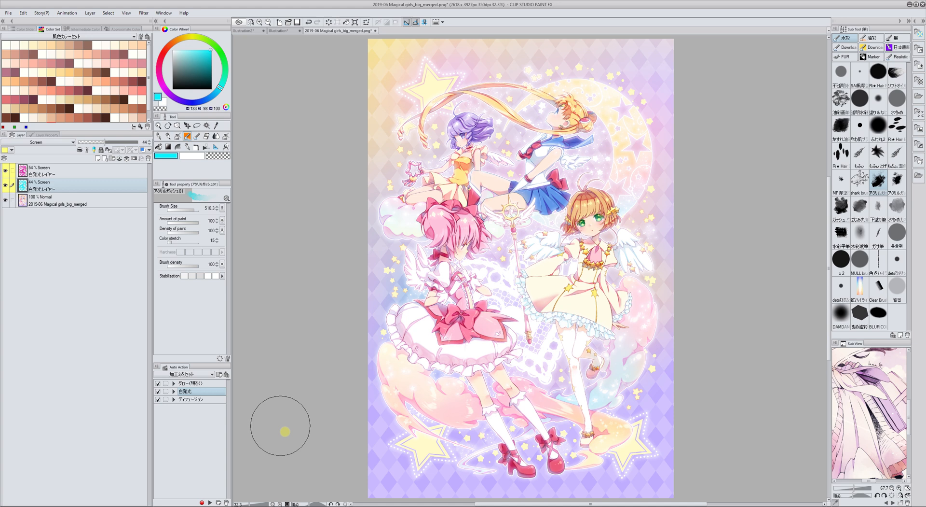
mouse_move(96, 401)
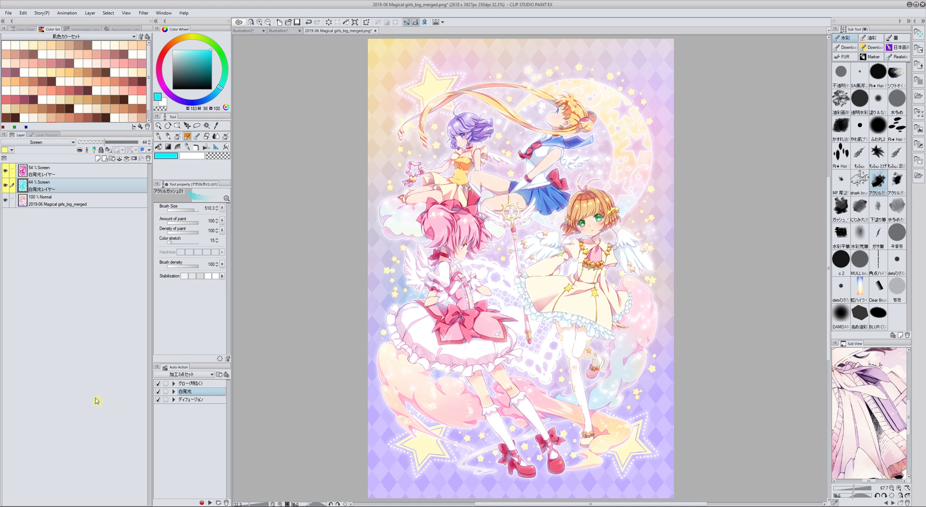
mouse_move(76, 396)
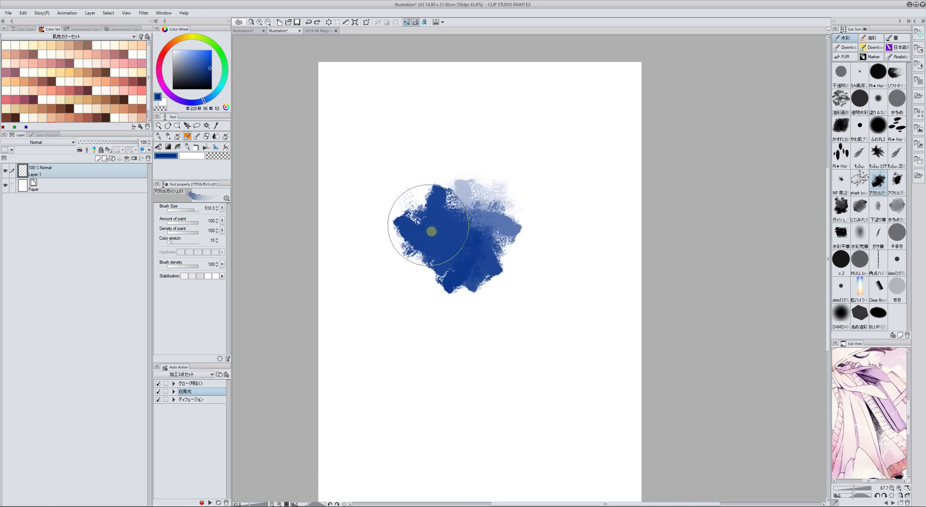
Brush two overlapping ragged blue patches with the acrylic-style textured brush.
drag(432, 231, 524, 229)
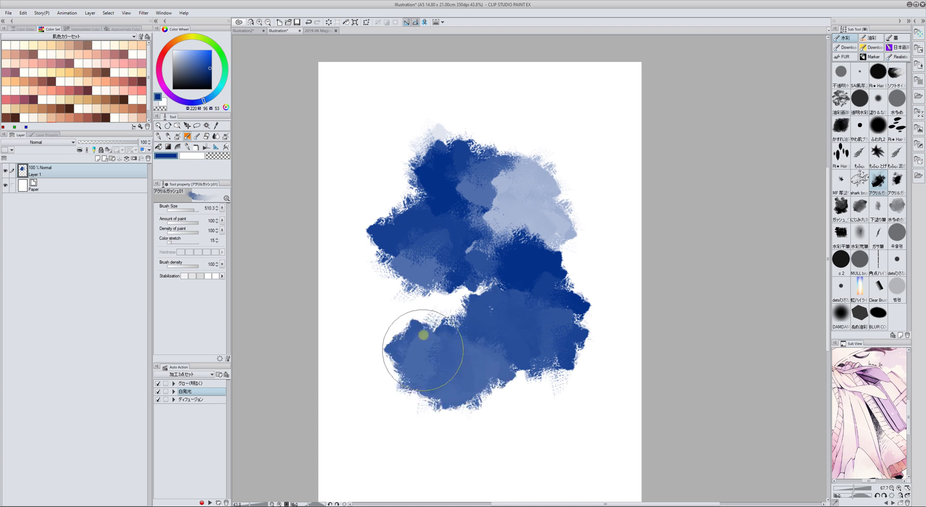
drag(426, 335, 391, 175)
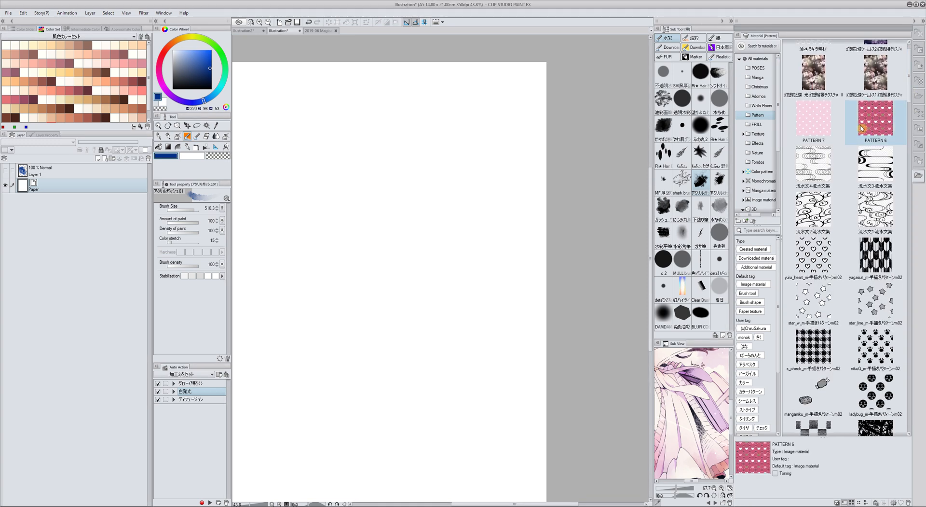
Paste the PATTERN 6 pink heart pattern from the Material palette as a tiled layer.
double_click(875, 117)
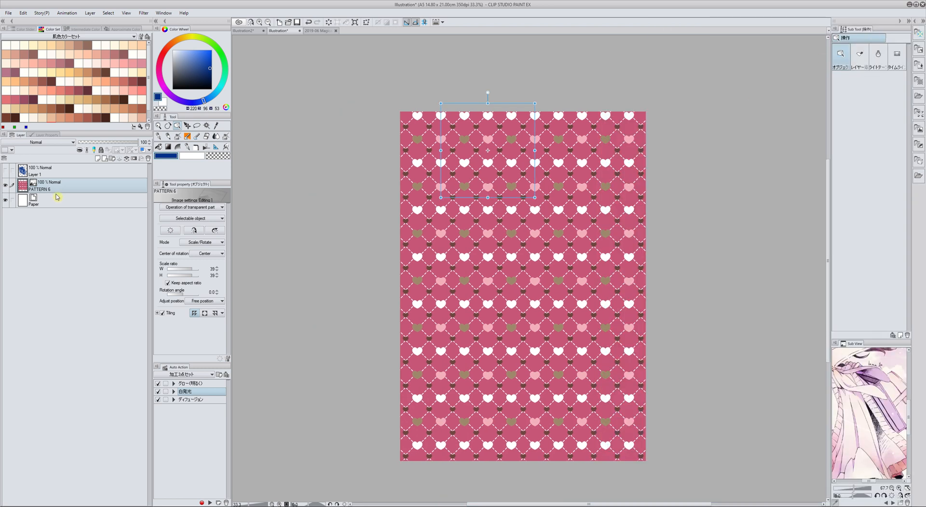
mouse_move(134, 159)
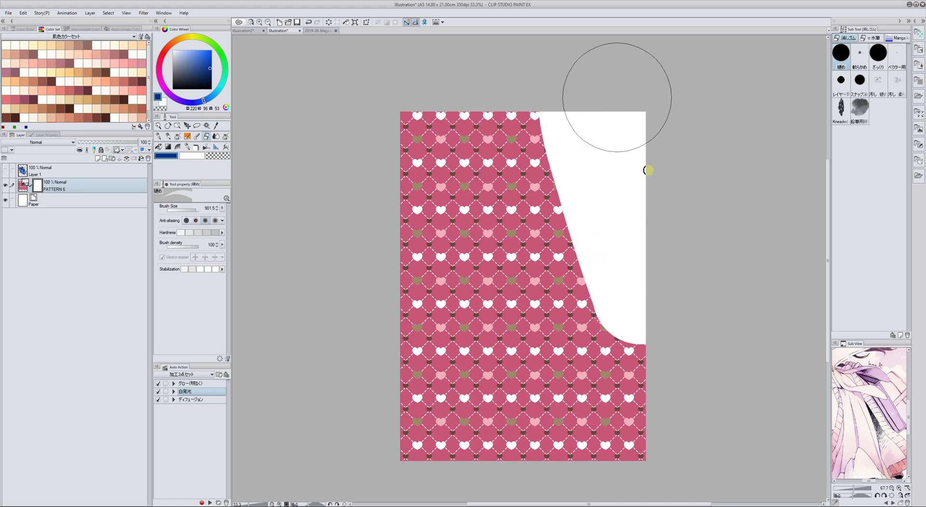
Erase across the PATTERN 6 layer mask until the heart pattern is fully hidden.
drag(648, 170, 405, 209)
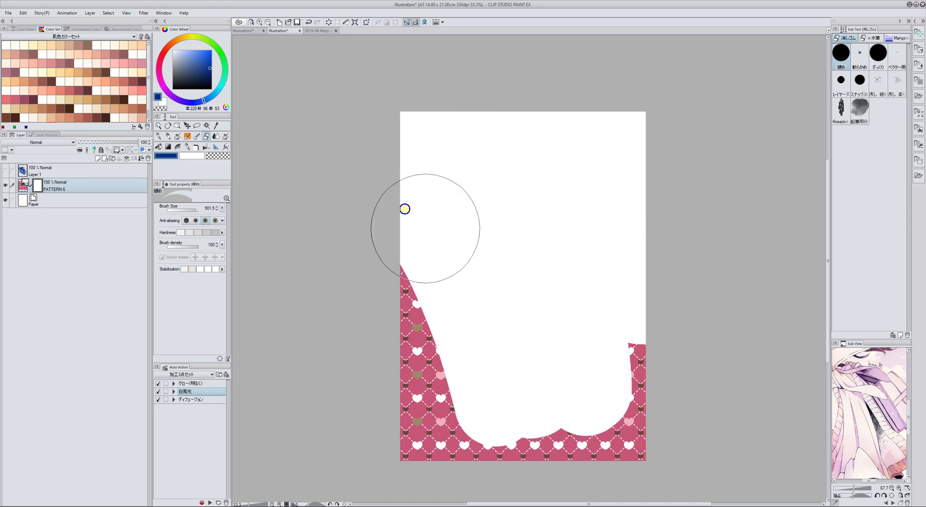
drag(404, 209, 658, 446)
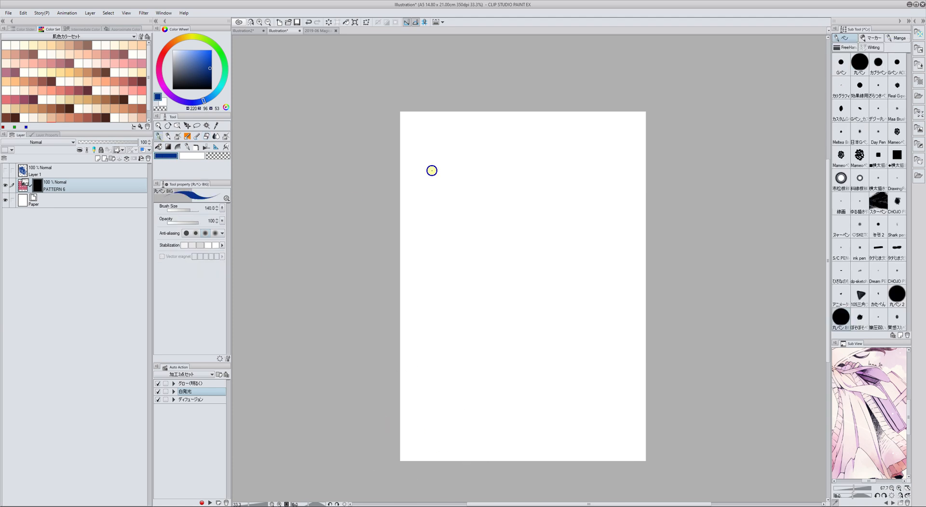
drag(431, 171, 461, 319)
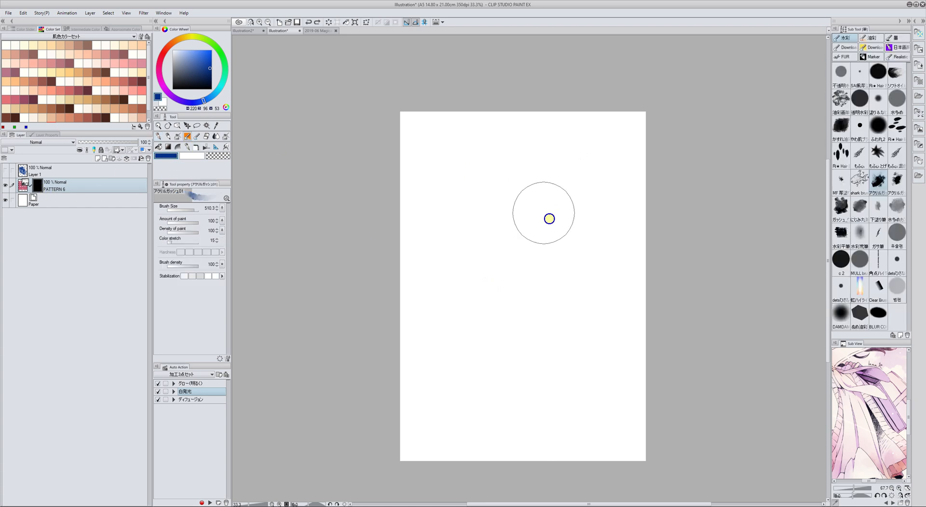
Brush ragged heart-pattern patches back through the mask, then return to the magical-girls document.
drag(543, 218, 523, 248)
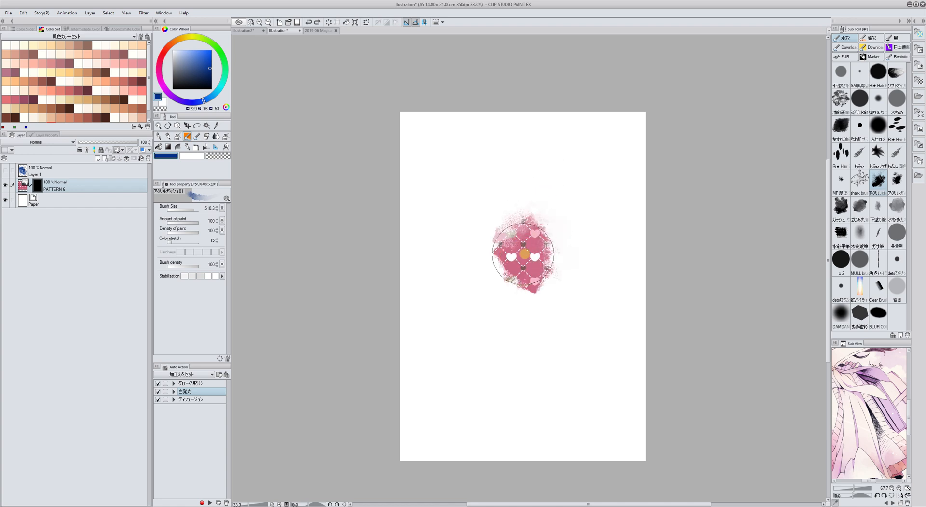
drag(523, 251, 518, 181)
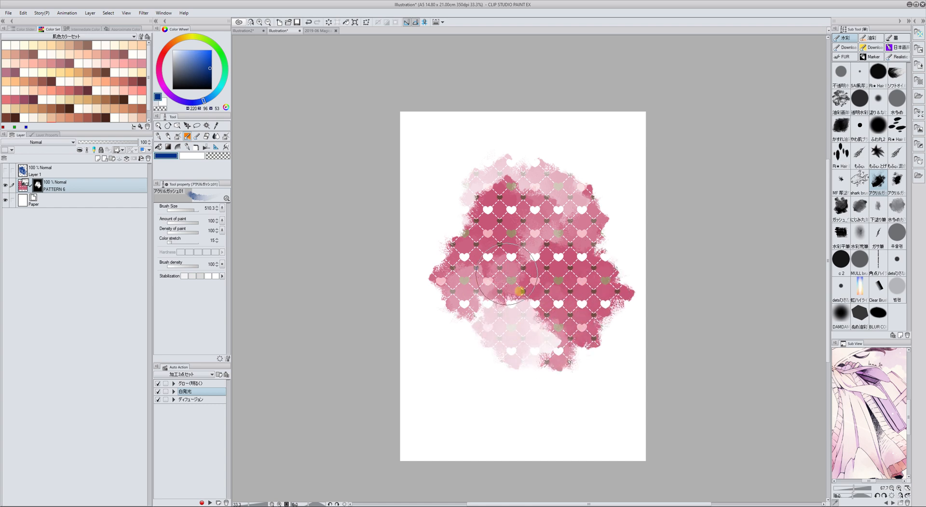
drag(517, 286, 529, 376)
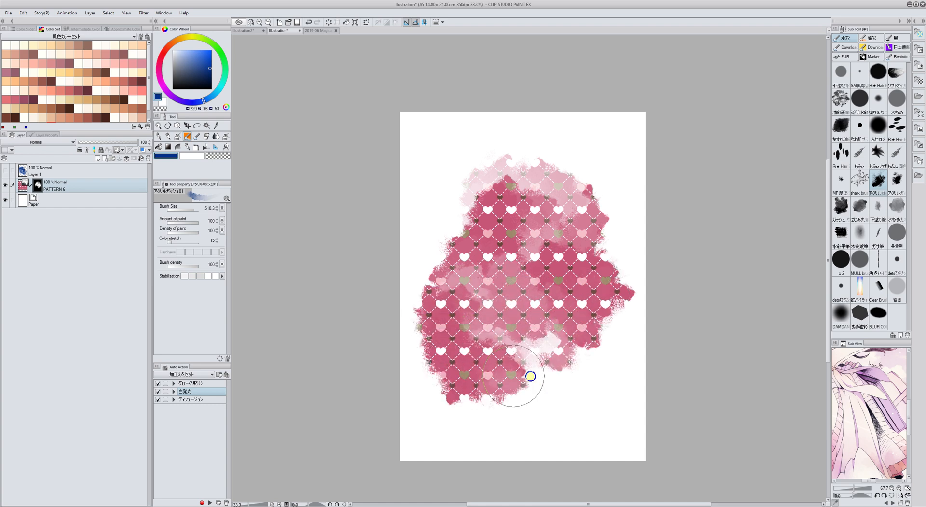
drag(529, 376, 544, 354)
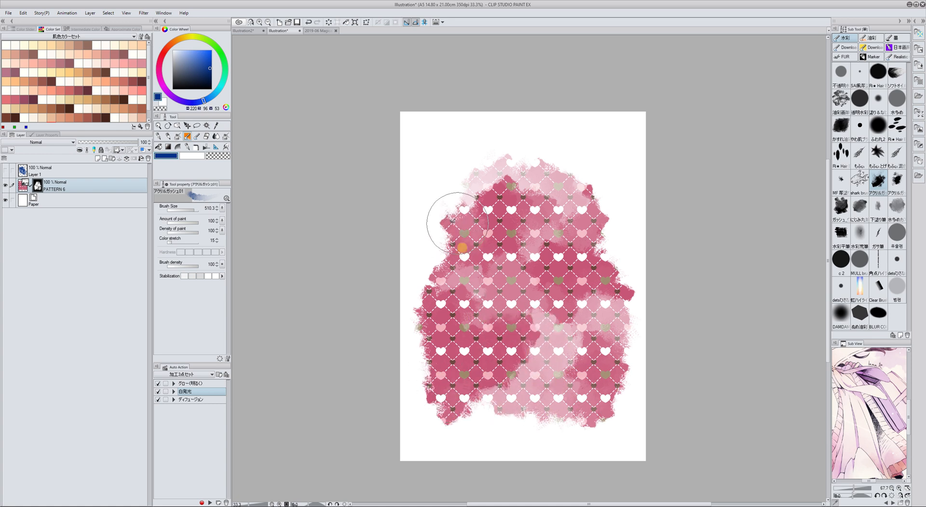
drag(464, 248, 576, 192)
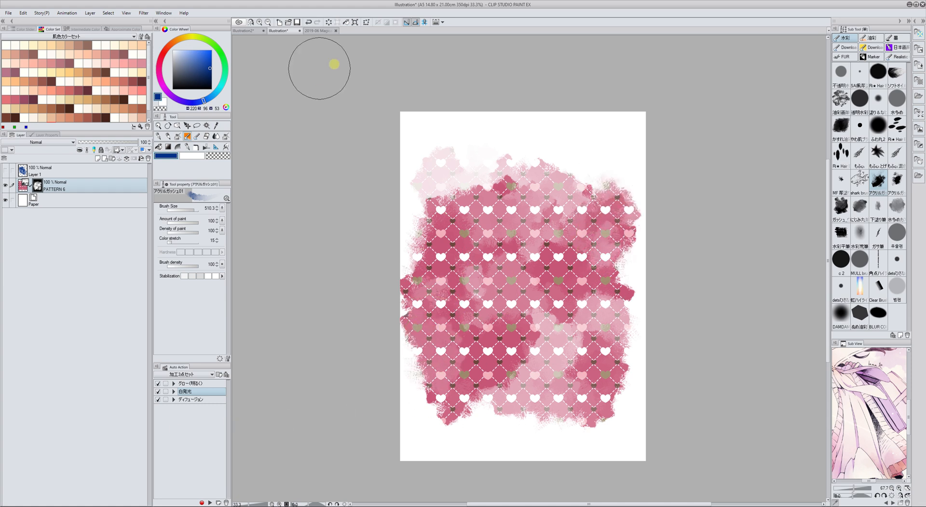
click(337, 30)
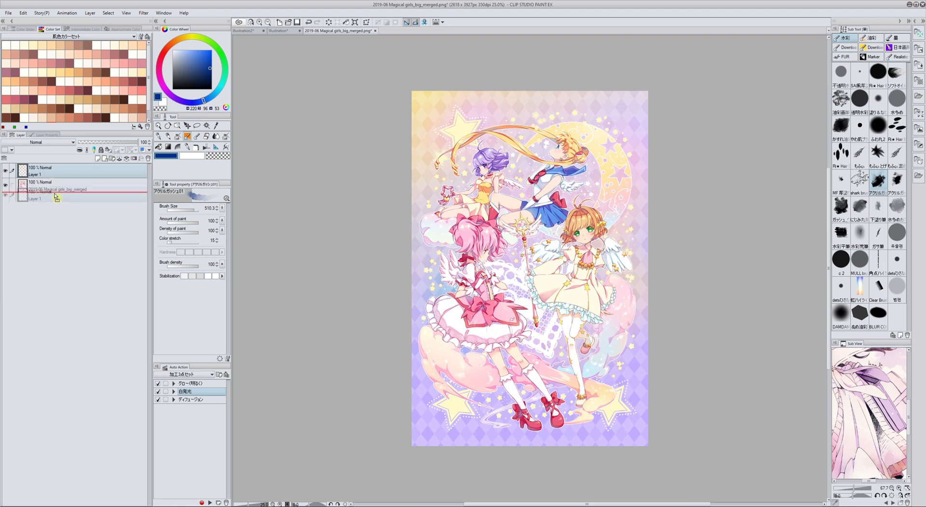
Move Layer 1 under the illustration, mask the illustration layer and erase its top-right corner.
click(22, 13)
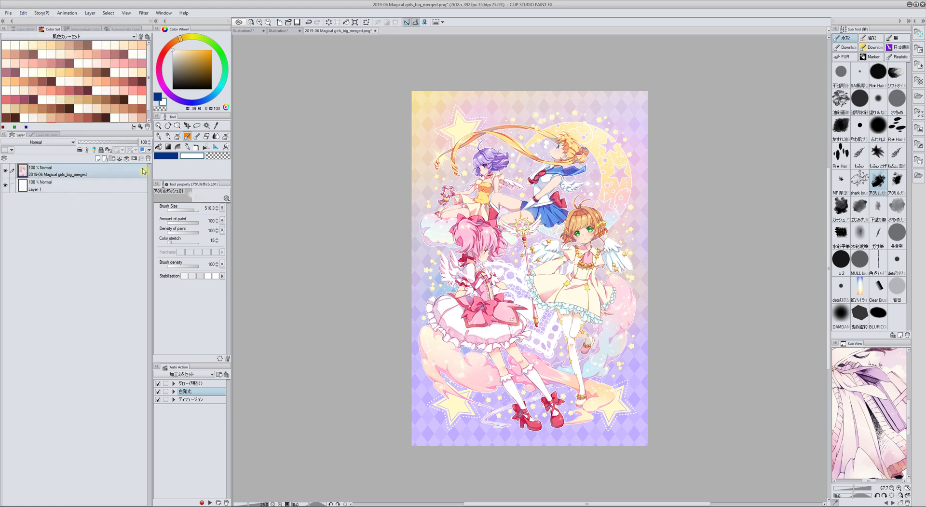
mouse_move(135, 159)
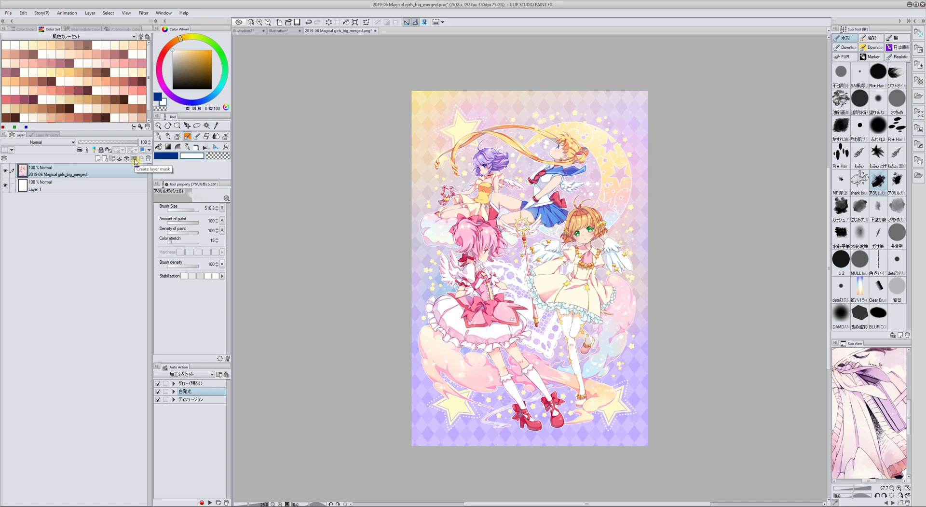
click(135, 160)
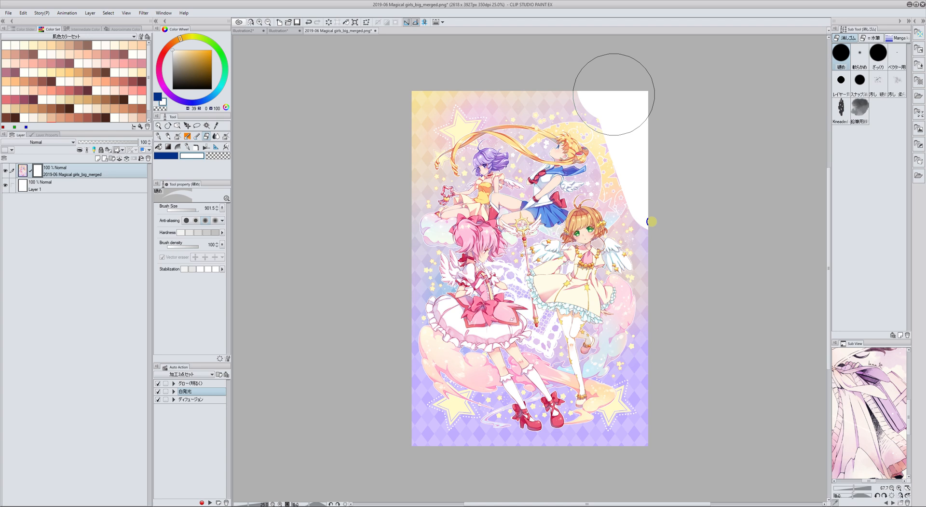
drag(654, 221, 418, 90)
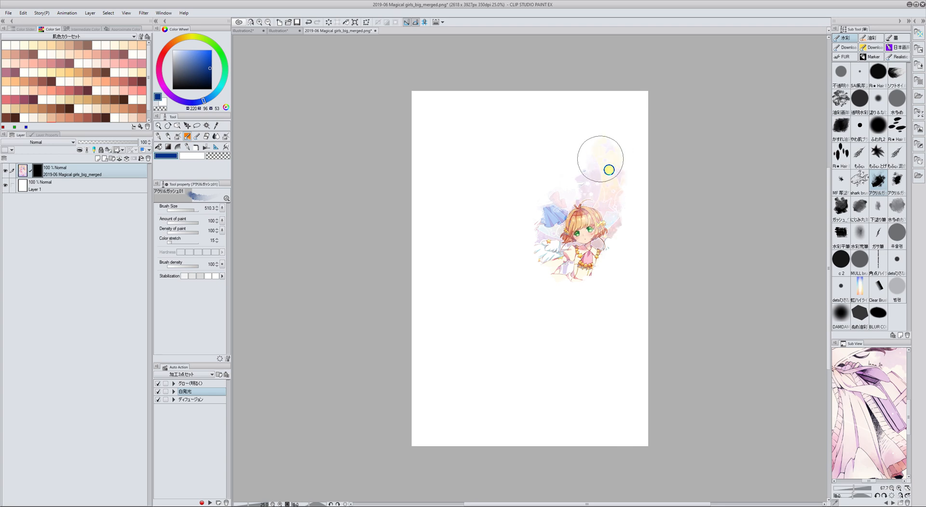
Reveal the brown-haired girl, the stars and moon, the blonde girl and the purple- and pink-haired girls through the mask.
drag(609, 170, 513, 200)
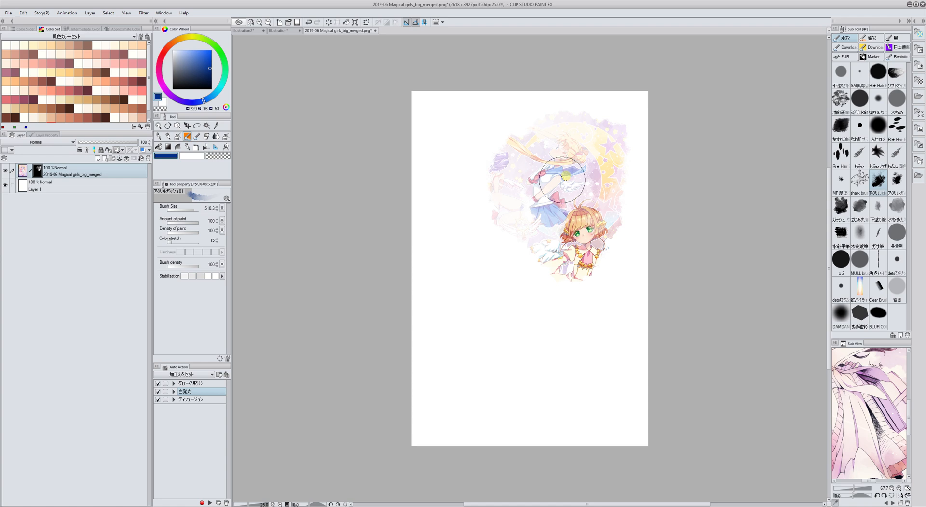
drag(561, 180, 568, 184)
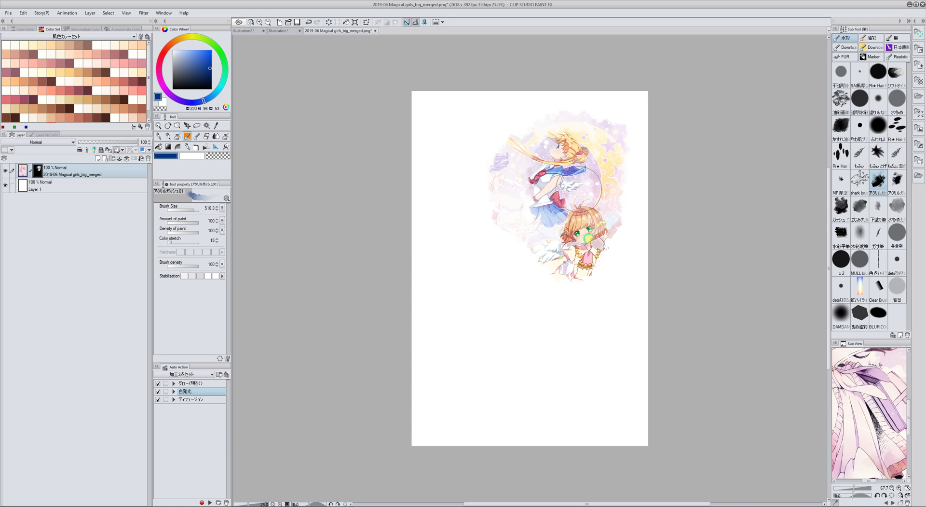
drag(571, 236, 570, 331)
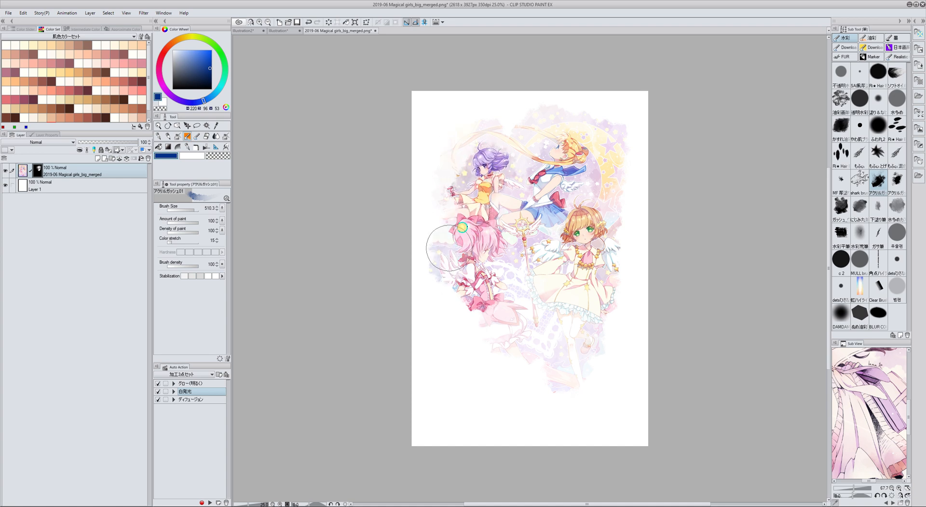
drag(465, 229, 501, 328)
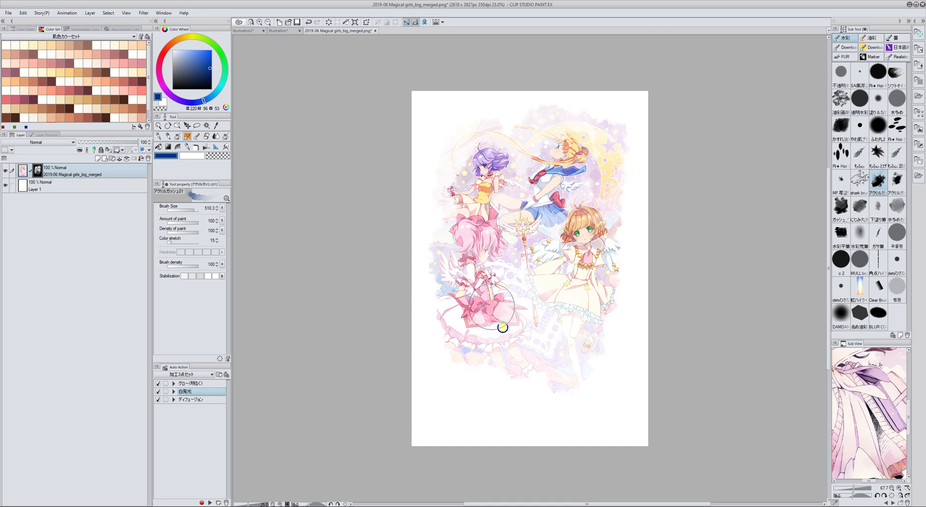
Reveal the pink girl's skirt, the figures' lower parts and the stars and feet at the bottom.
drag(501, 328, 607, 400)
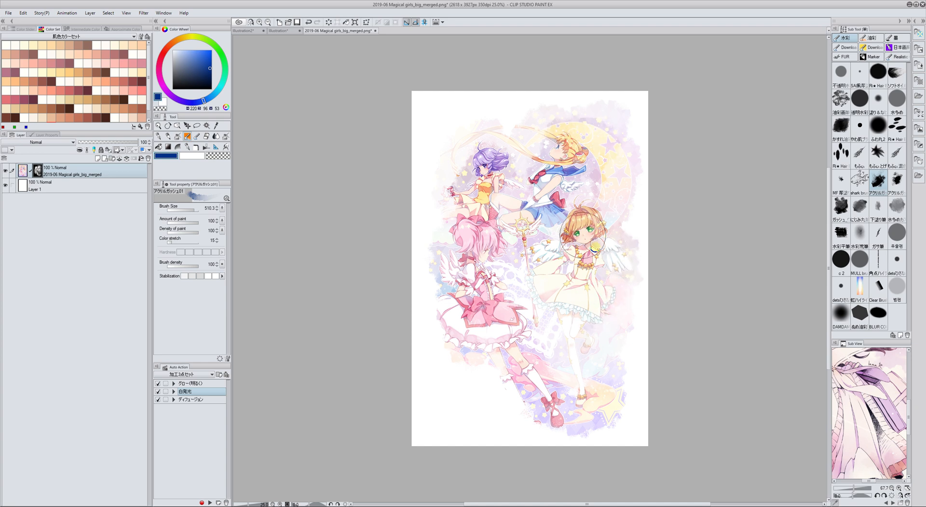
drag(590, 242, 576, 370)
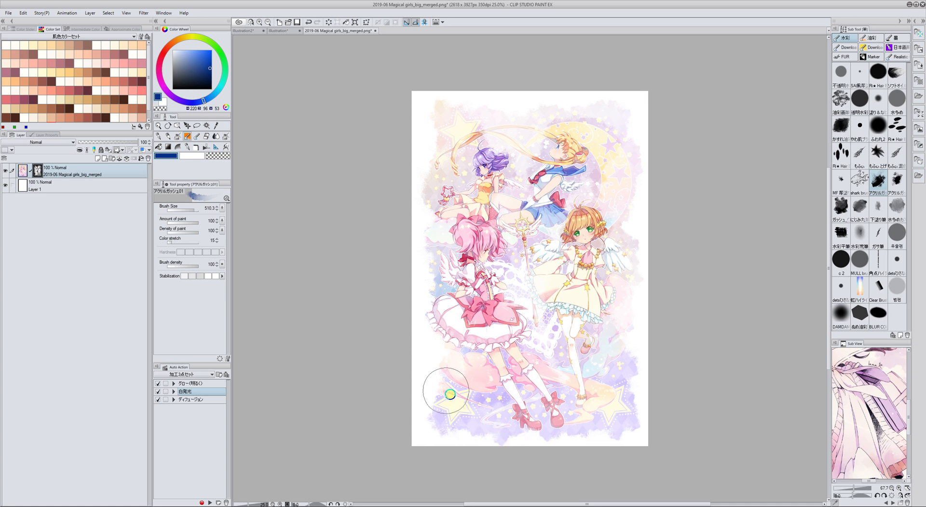
drag(446, 392, 514, 360)
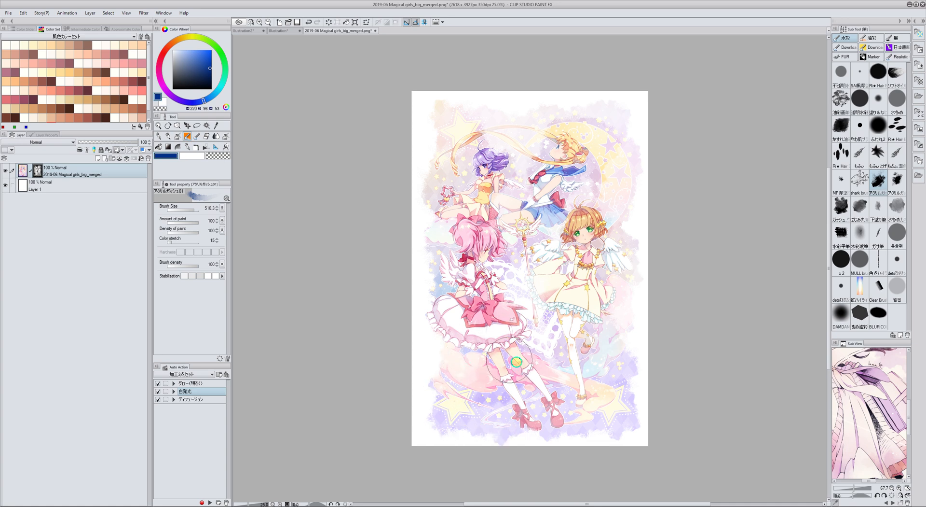